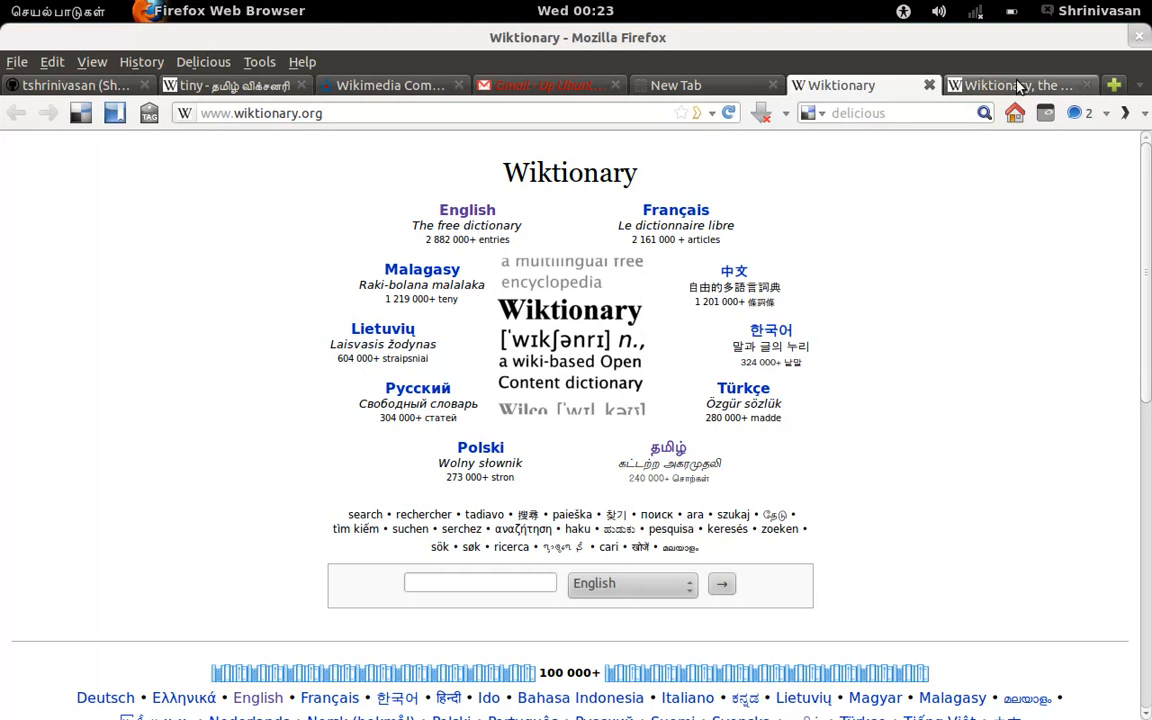
Switch from the English Wiktionary main page to the Tamil Wiktionary 'tiny' entry.
click(1018, 85)
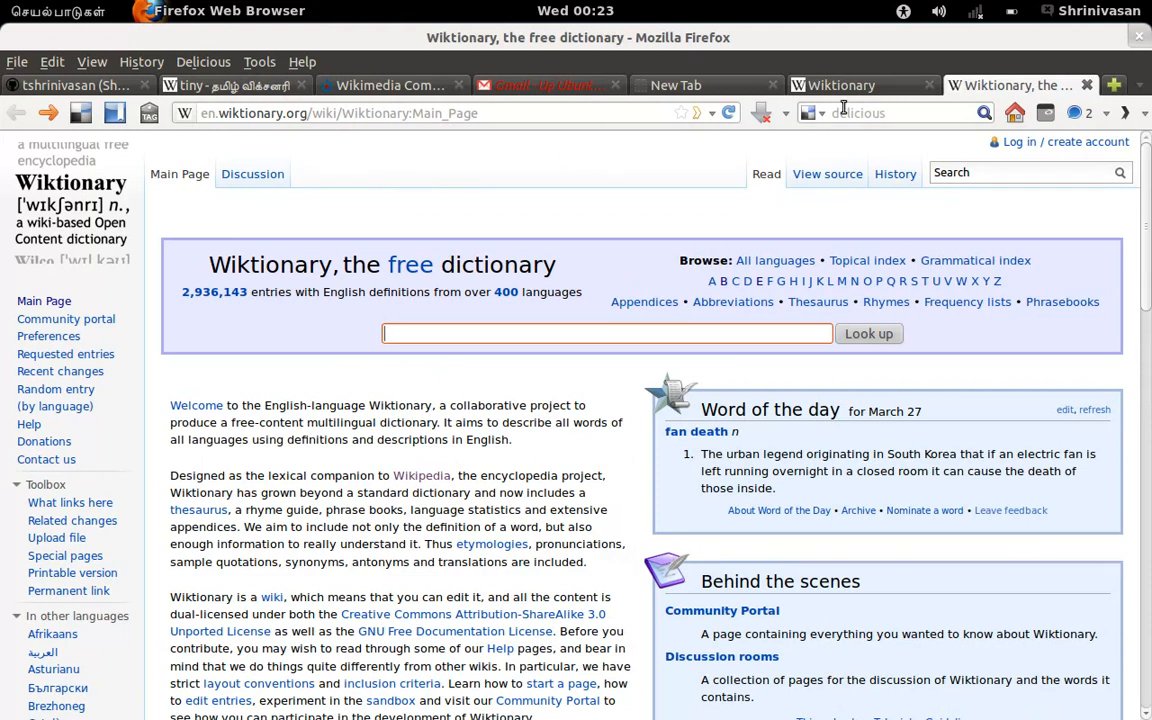
click(833, 85)
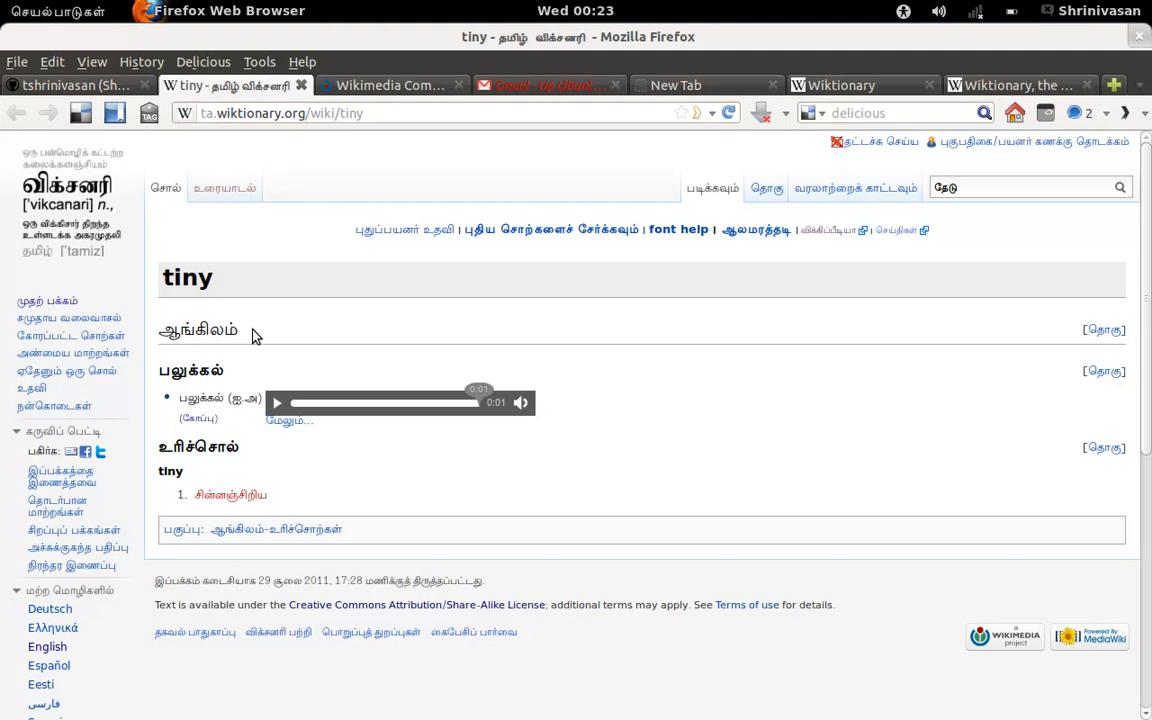
mouse_move(211, 294)
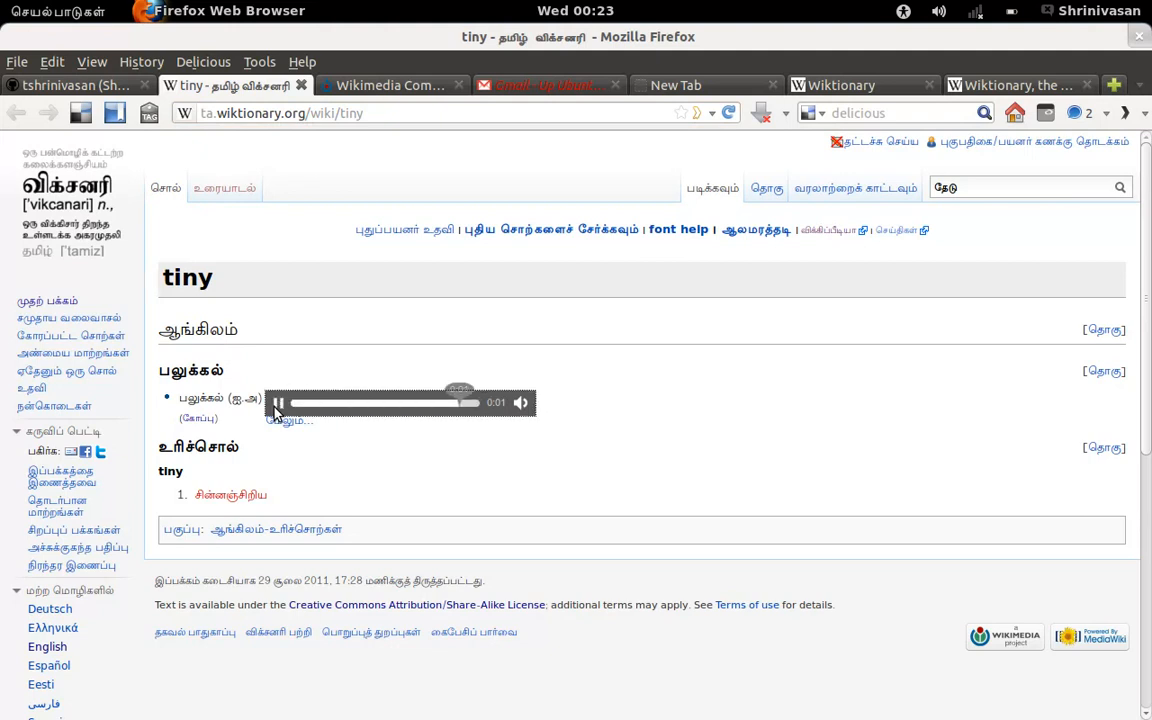
mouse_move(275, 490)
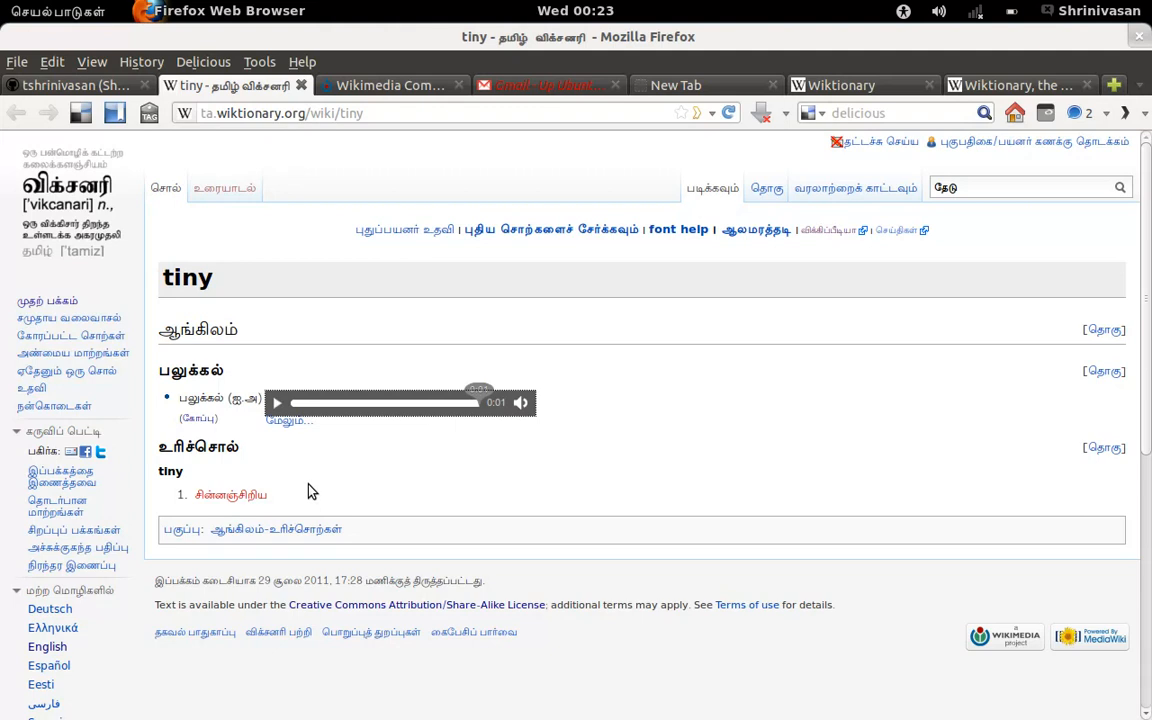
mouse_move(294, 455)
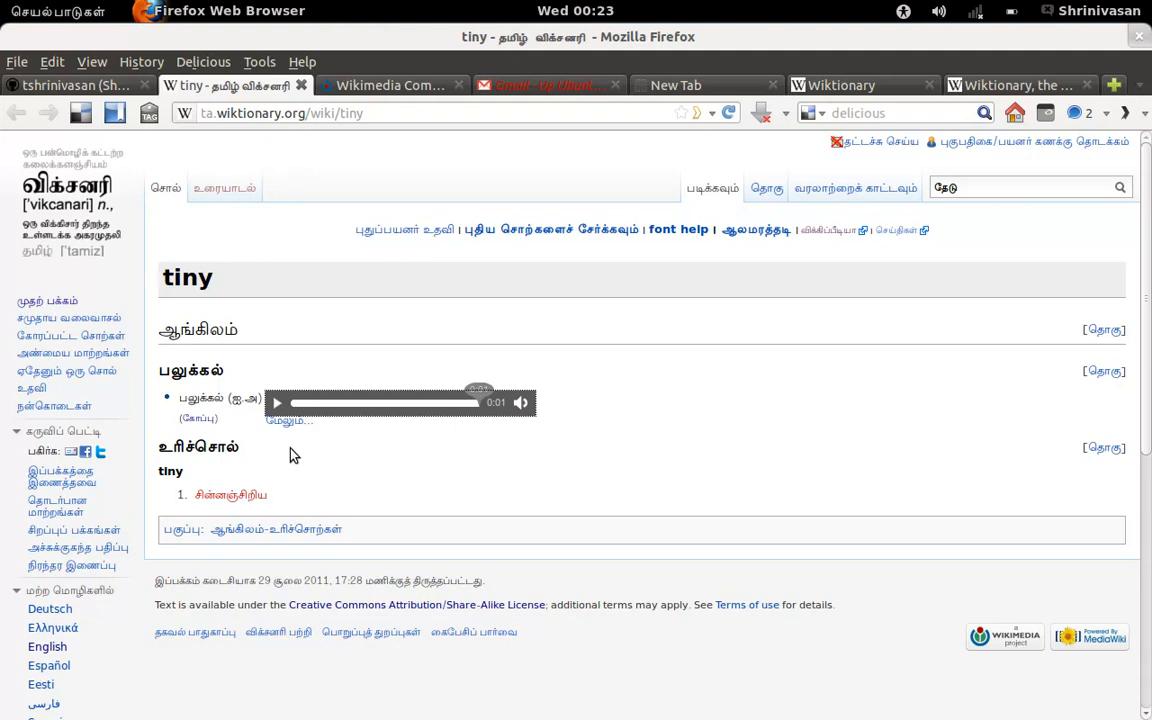
mouse_move(283, 384)
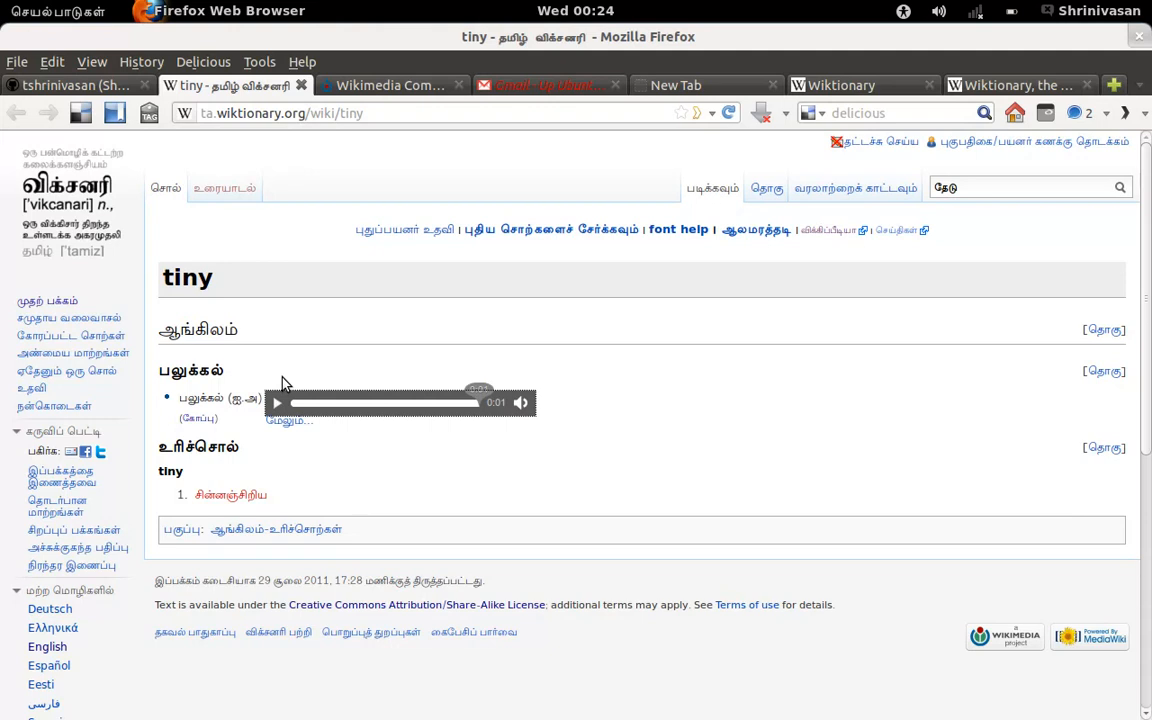
mouse_move(346, 220)
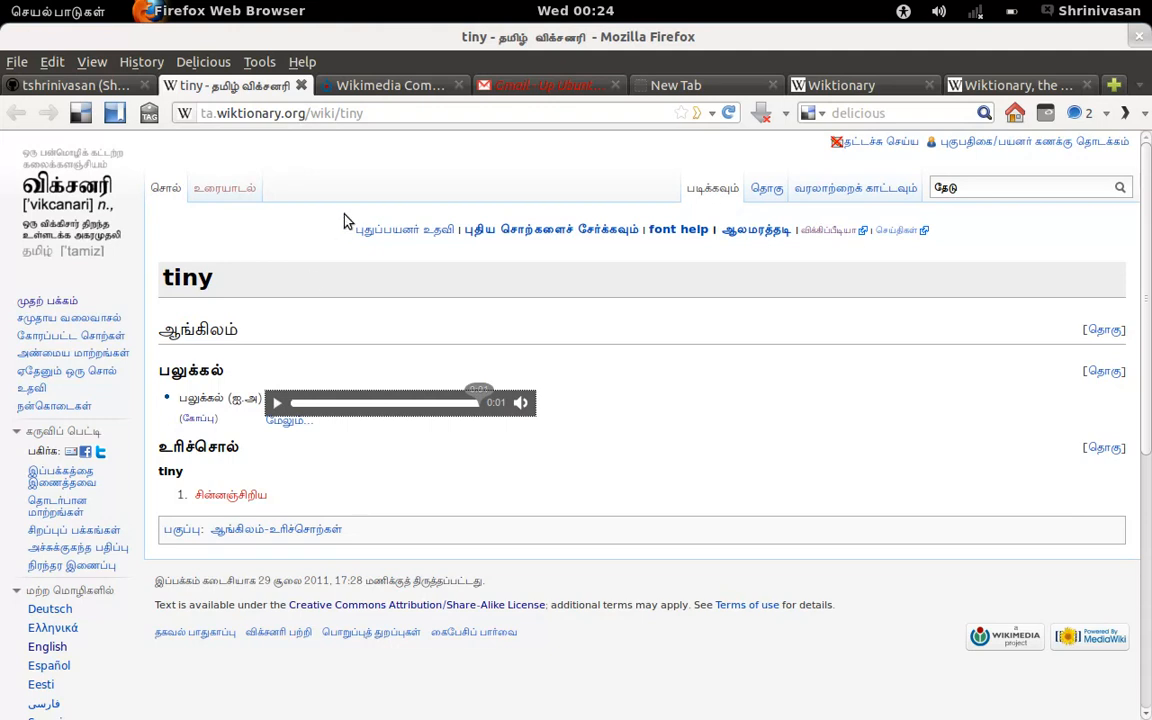
Switch to the Wikimedia Commons tab showing its main page.
click(385, 85)
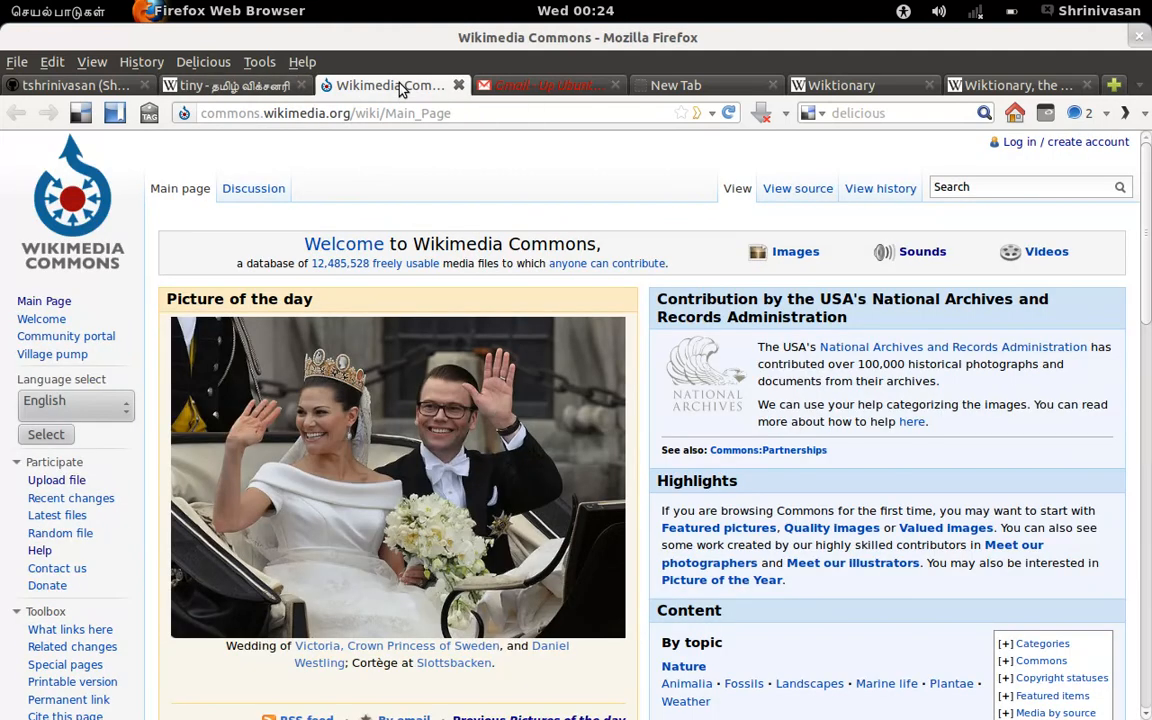
mouse_move(449, 148)
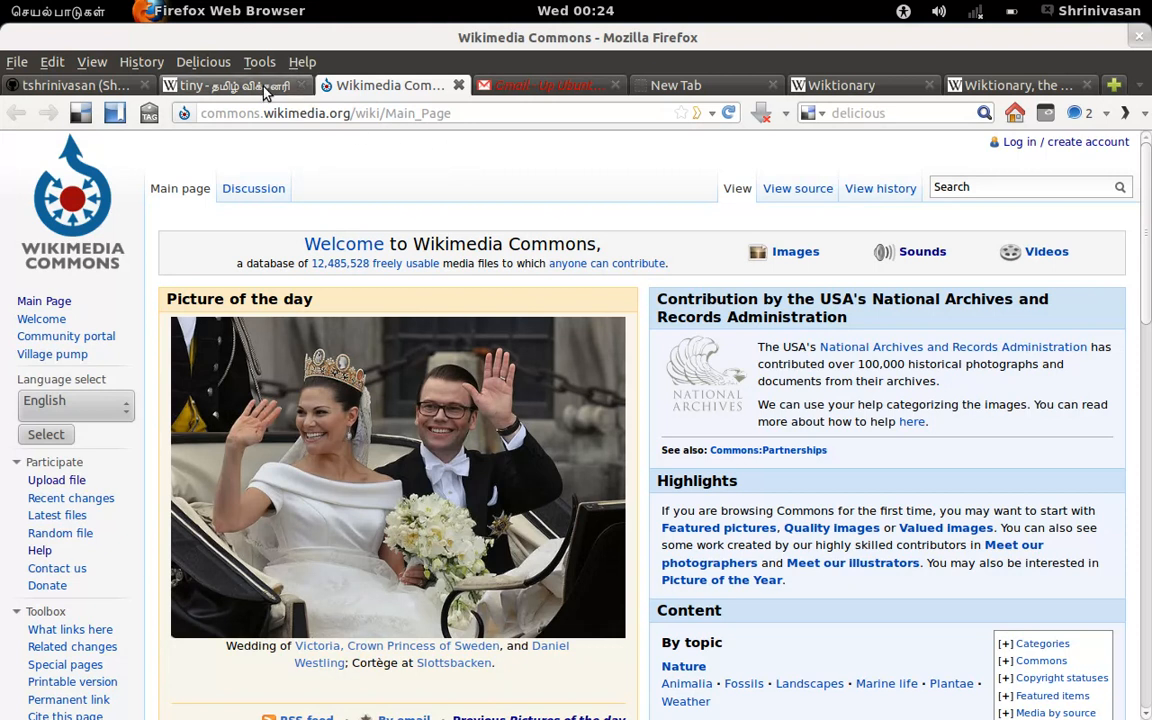
Return to the ta.wiktionary 'tiny' tab with its pronunciation audio.
click(230, 85)
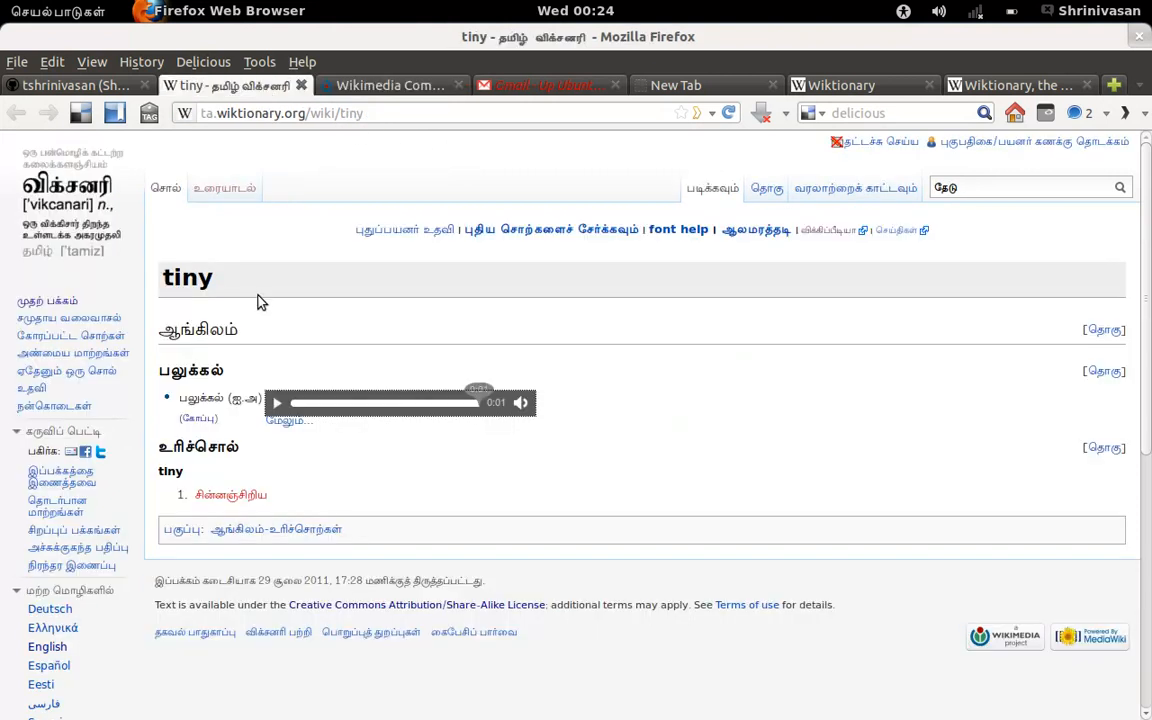
mouse_move(243, 368)
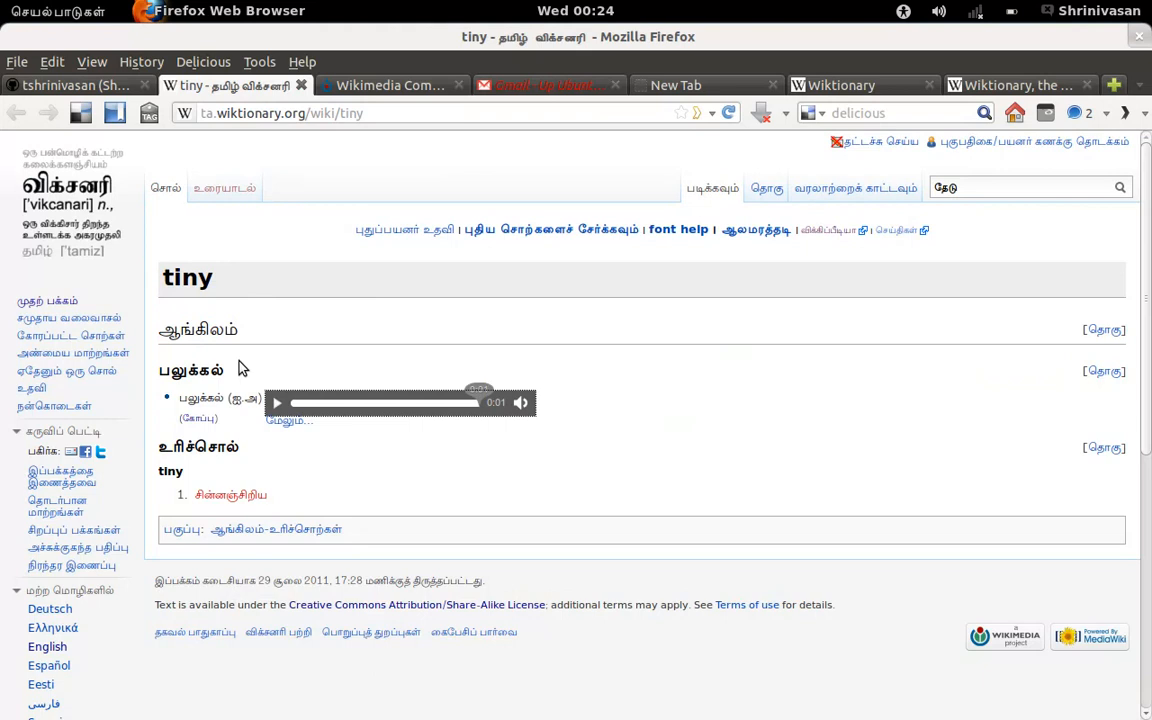
mouse_move(418, 306)
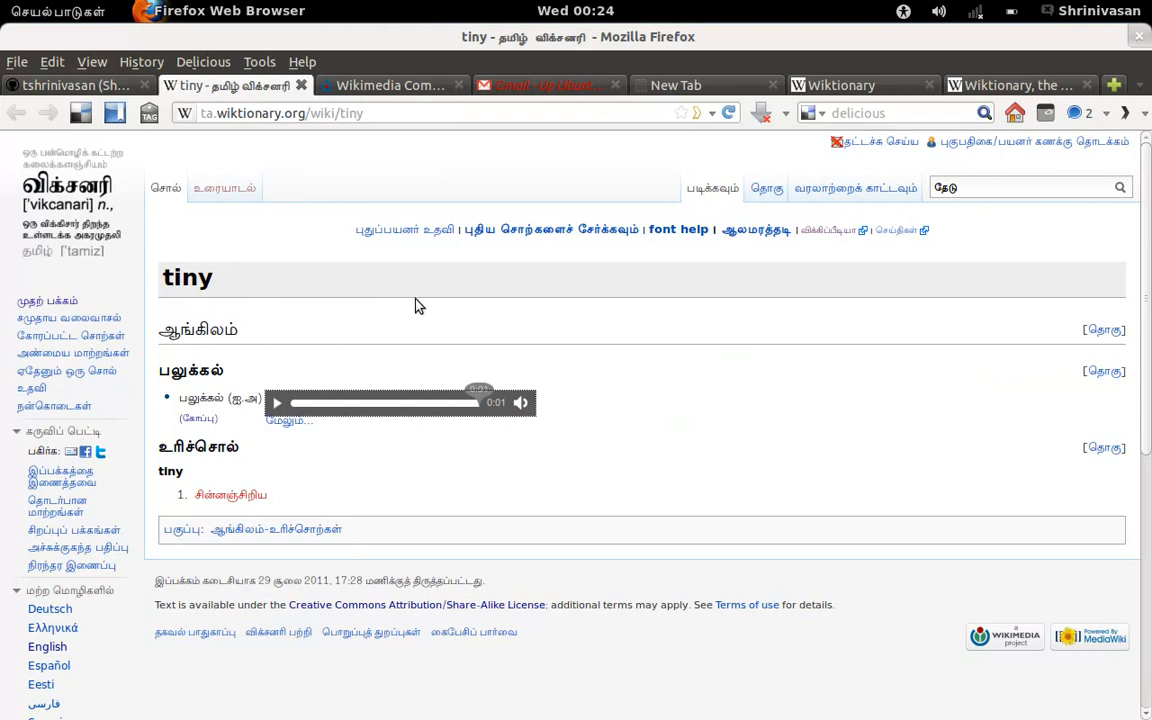
mouse_move(408, 320)
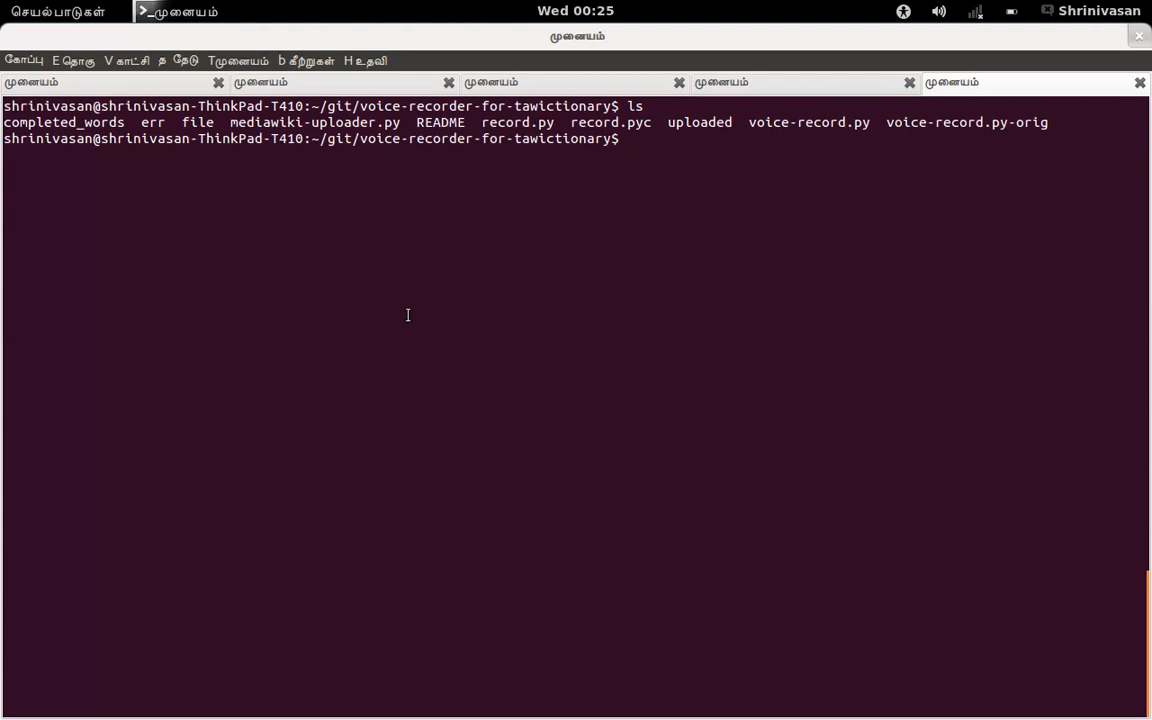
View the word list file with less and scroll through it.
text(les)
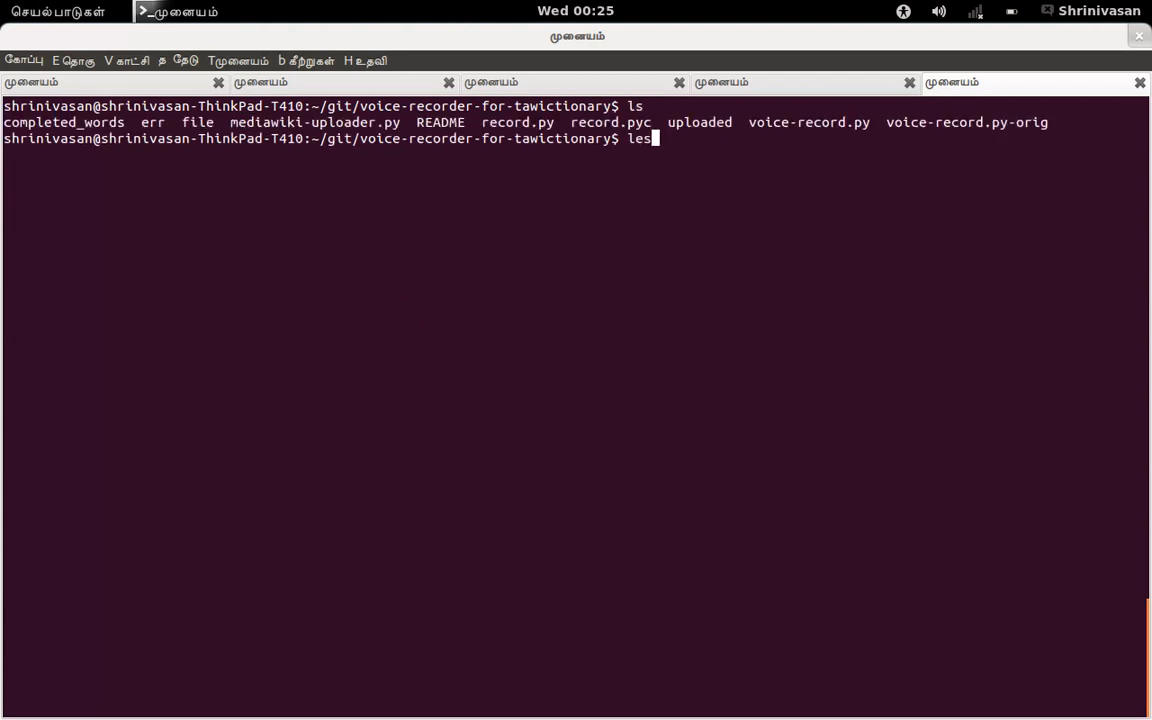
text(s)
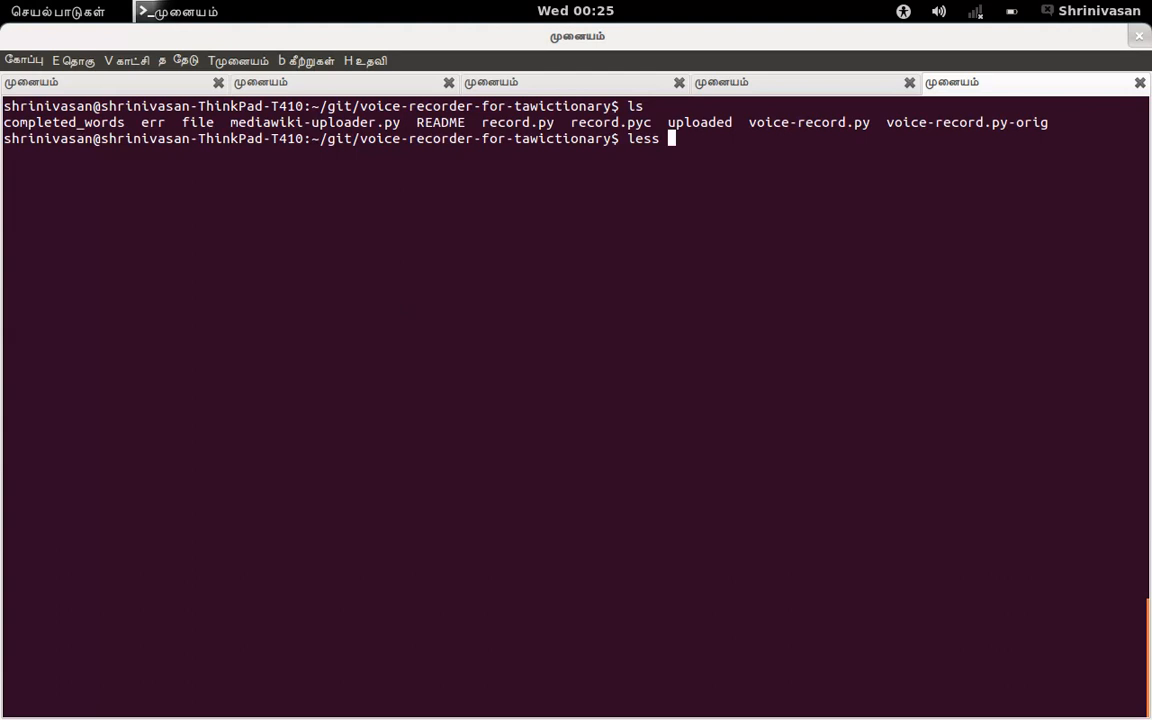
text(fi)
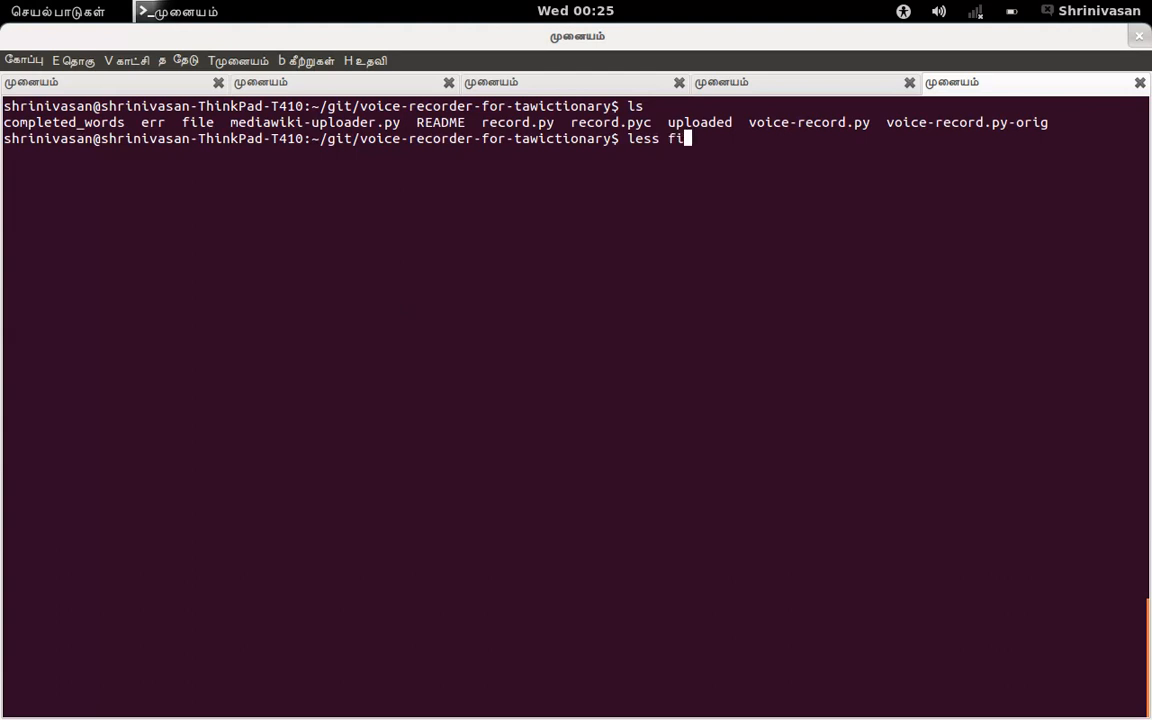
key(Return)
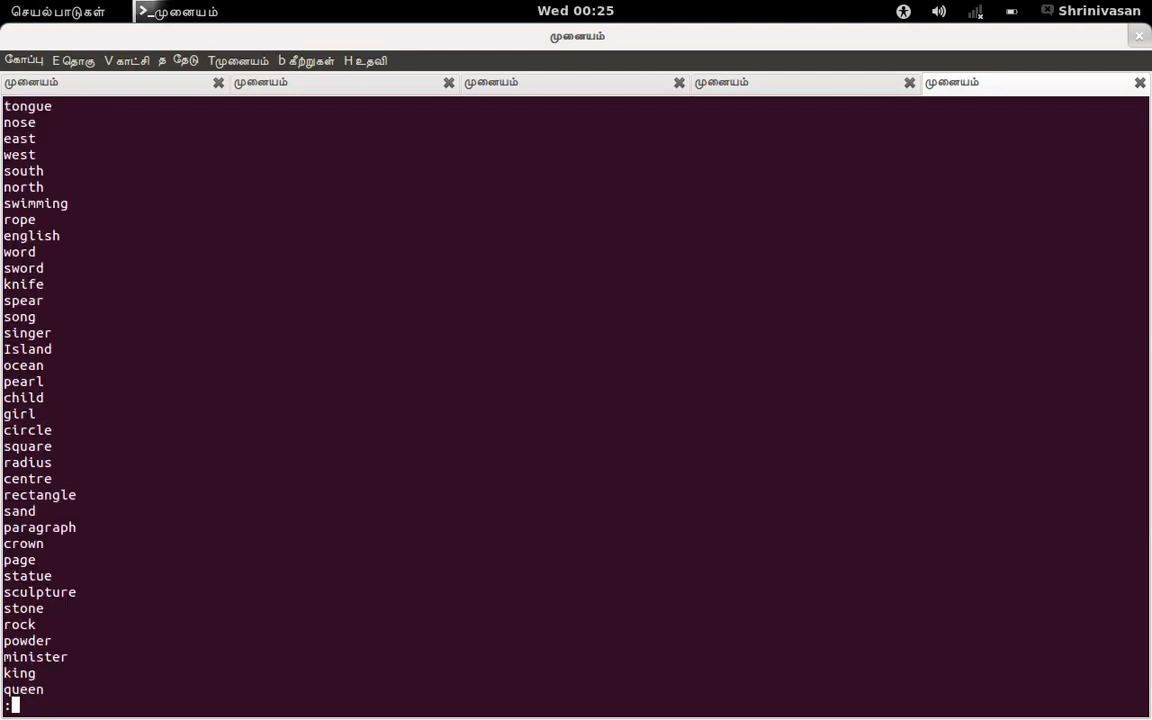
scroll(down, 3)
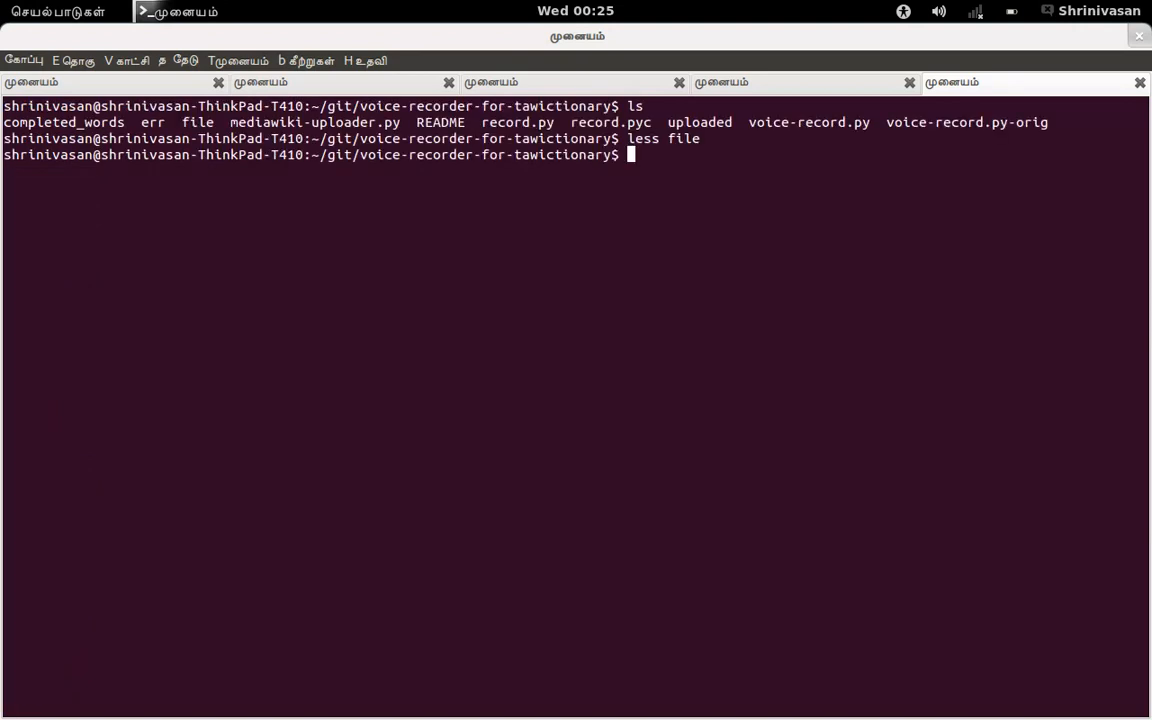
Open voice-record.py in vim and scroll through the script.
text(vim)
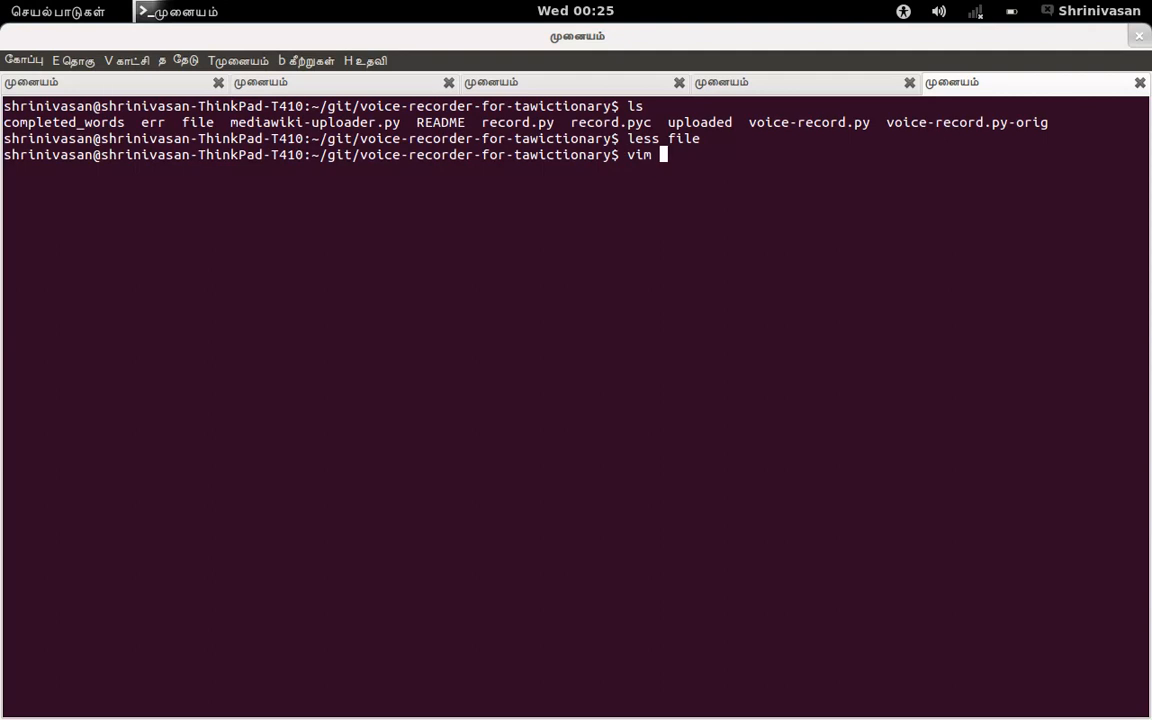
text(voice-record.py)
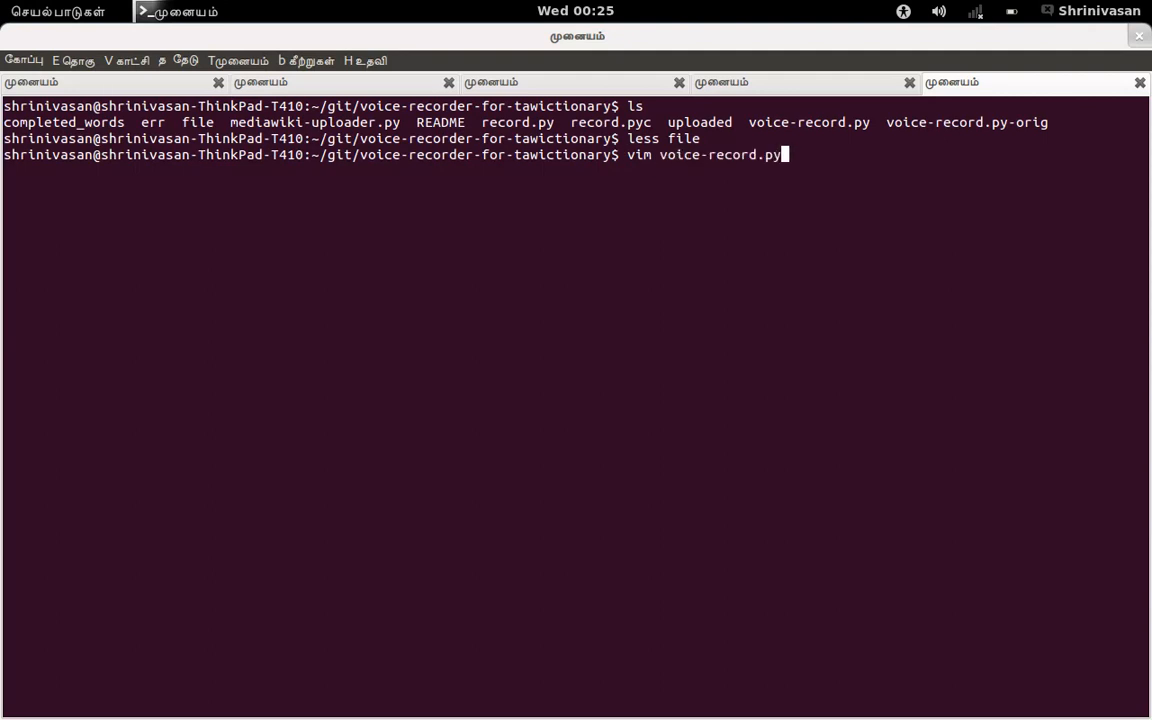
key(Return)
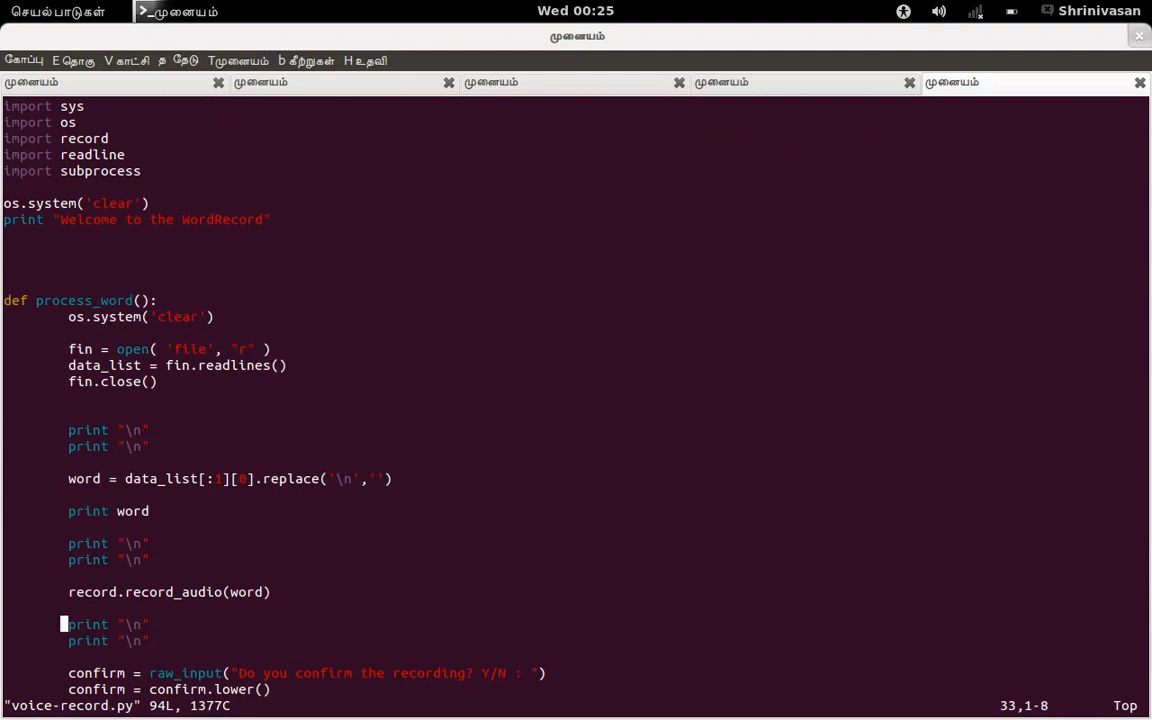
scroll(down, 3)
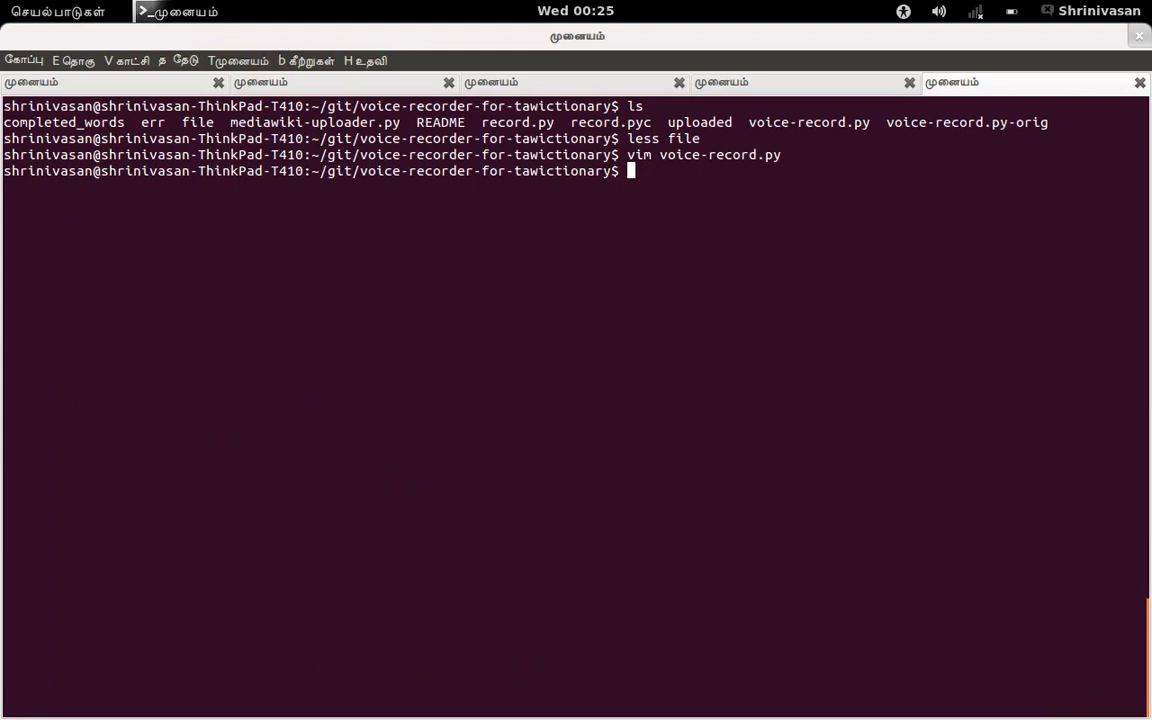
Run voice-record.py with argument 2 and record the word sandal.
text(pt)
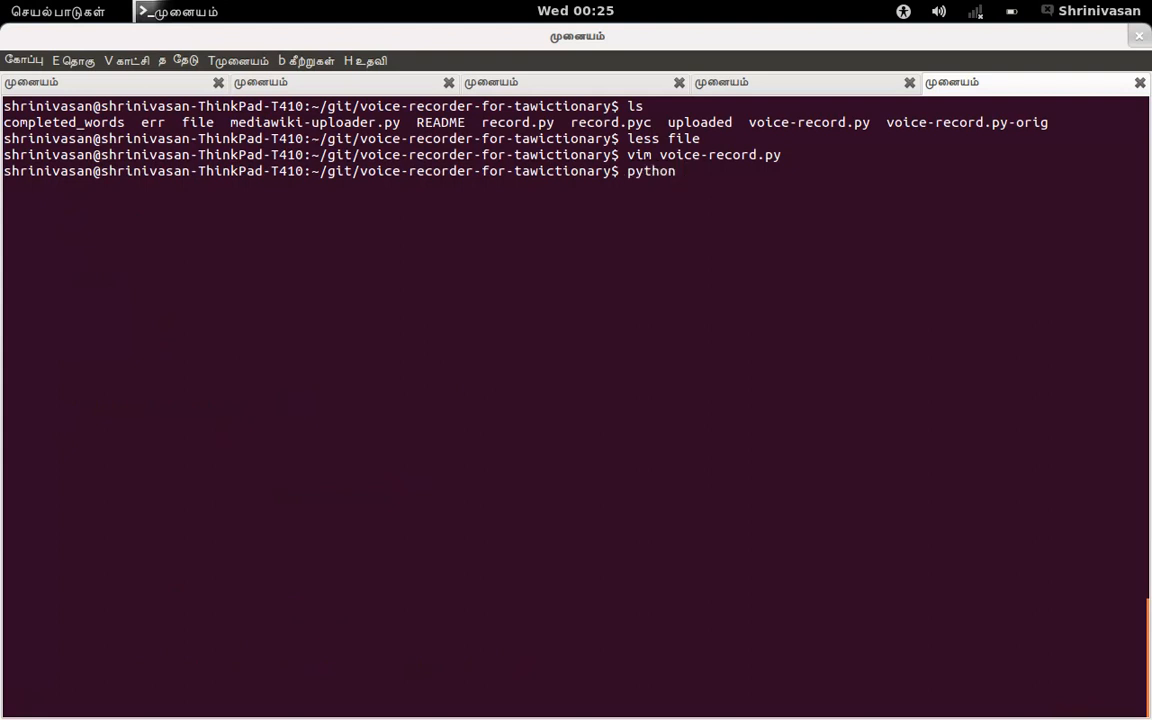
text(voice-record.py 2)
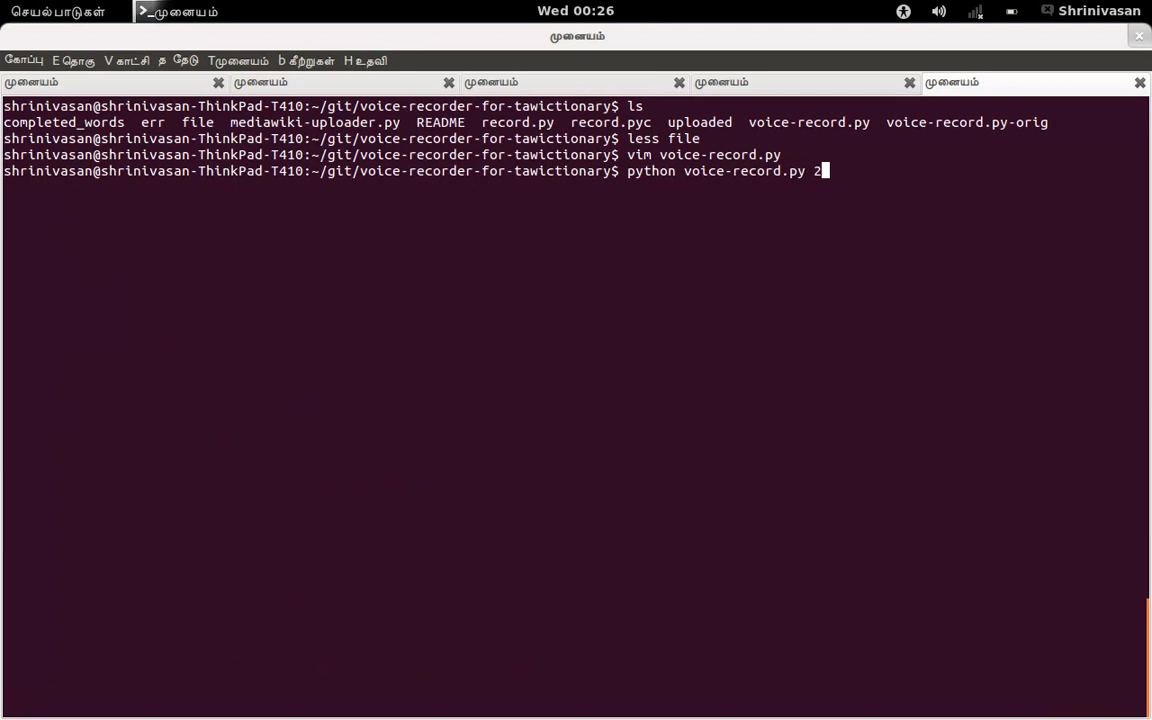
key(Return)
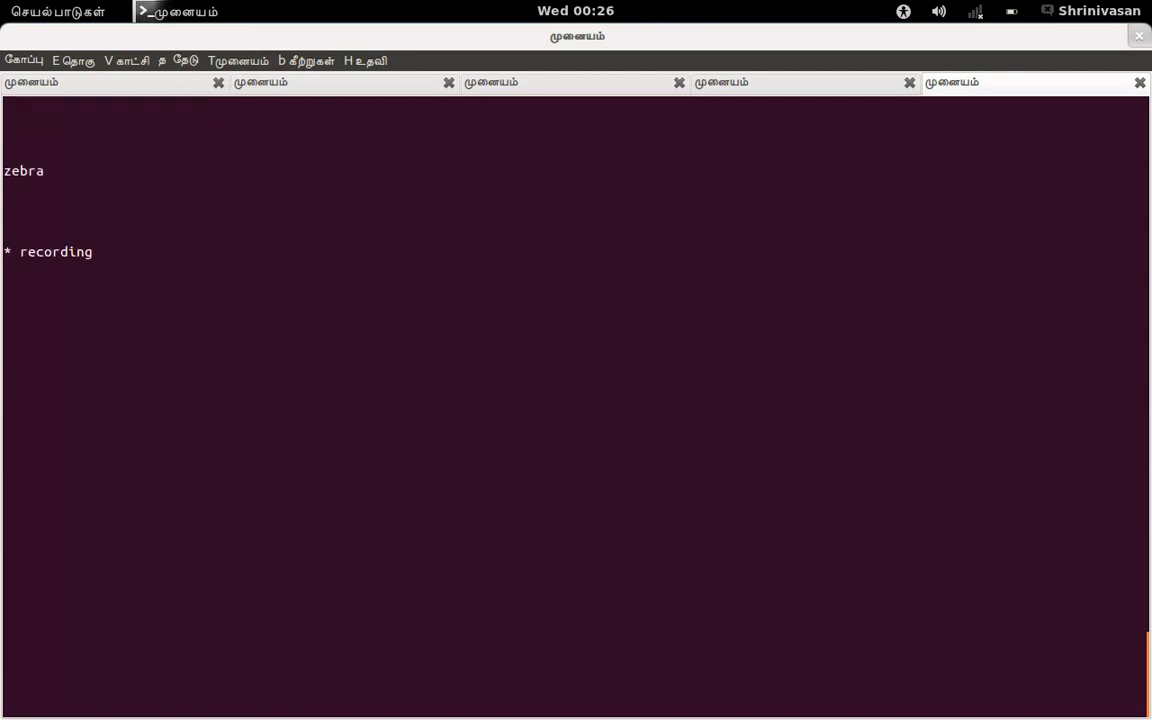
key(Return)
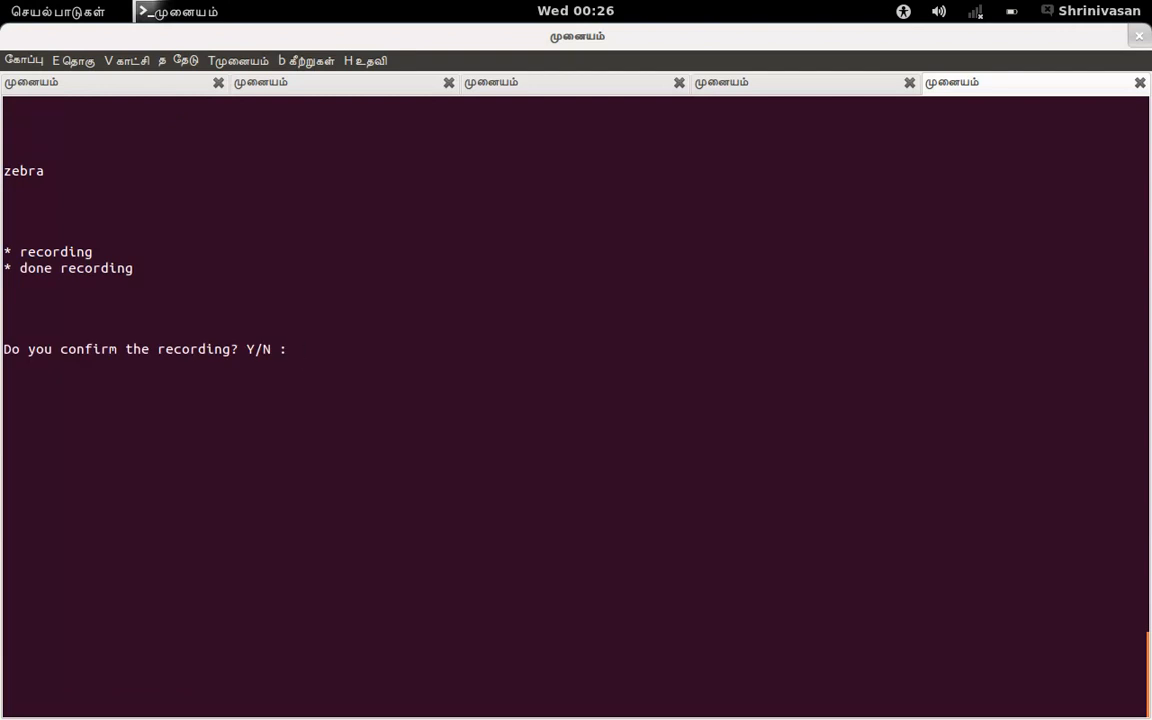
text(y)
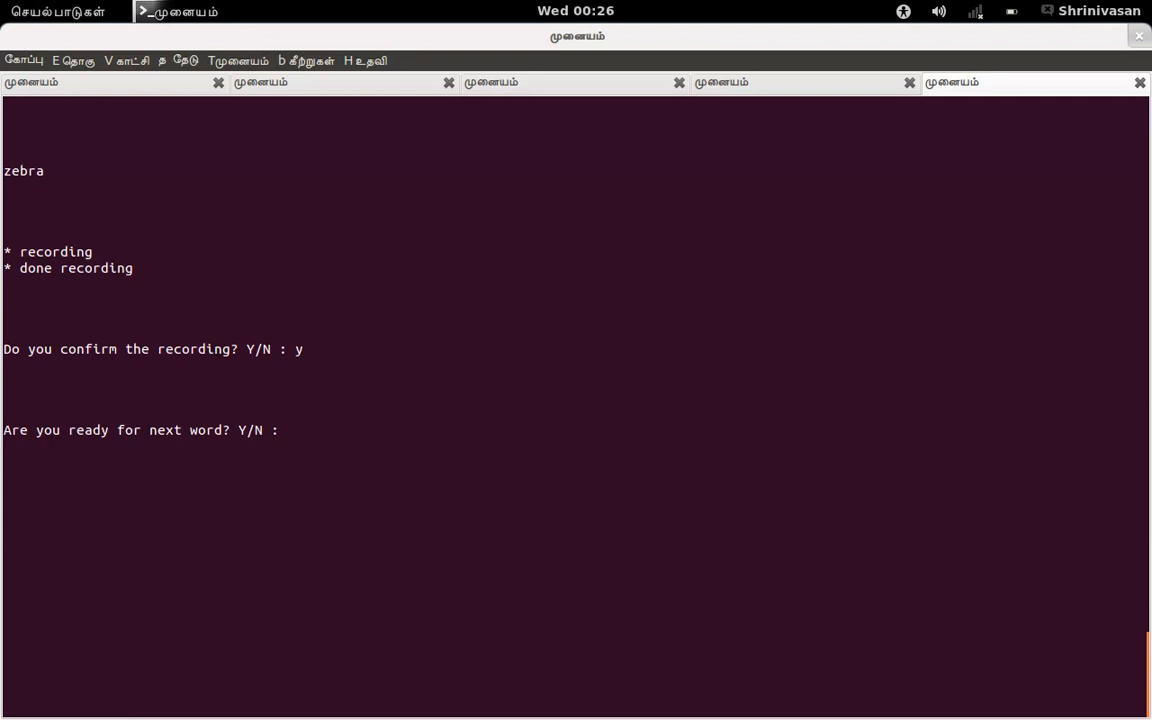
text(y)
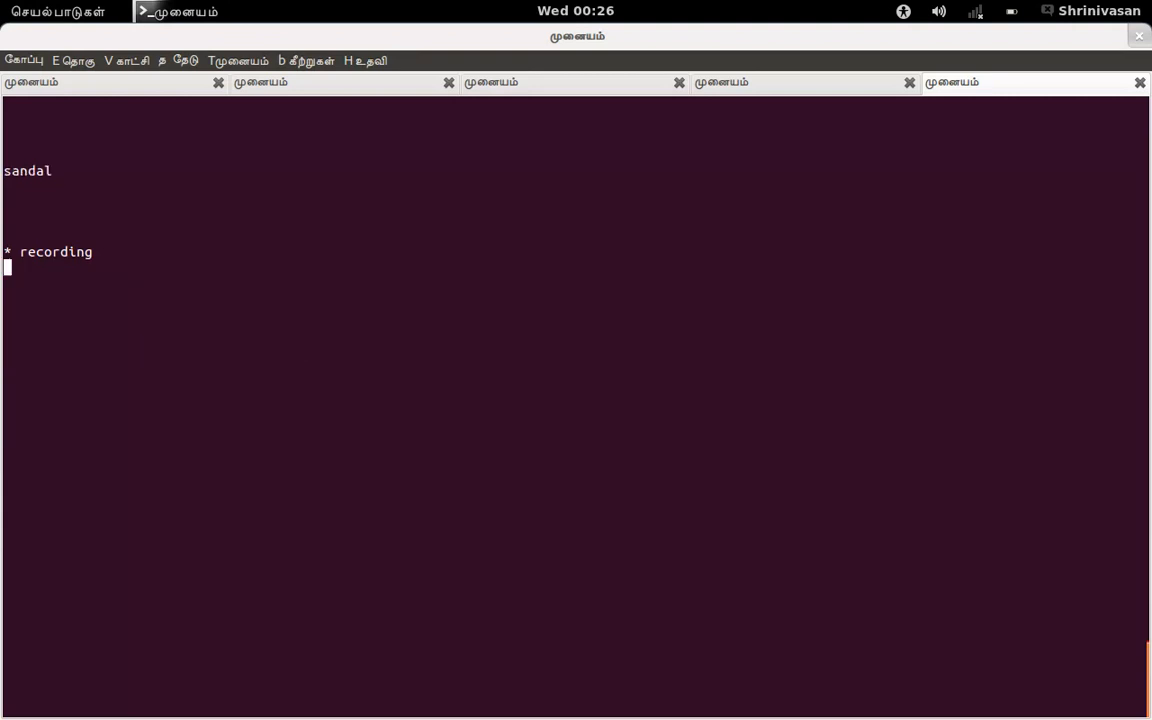
key(Return)
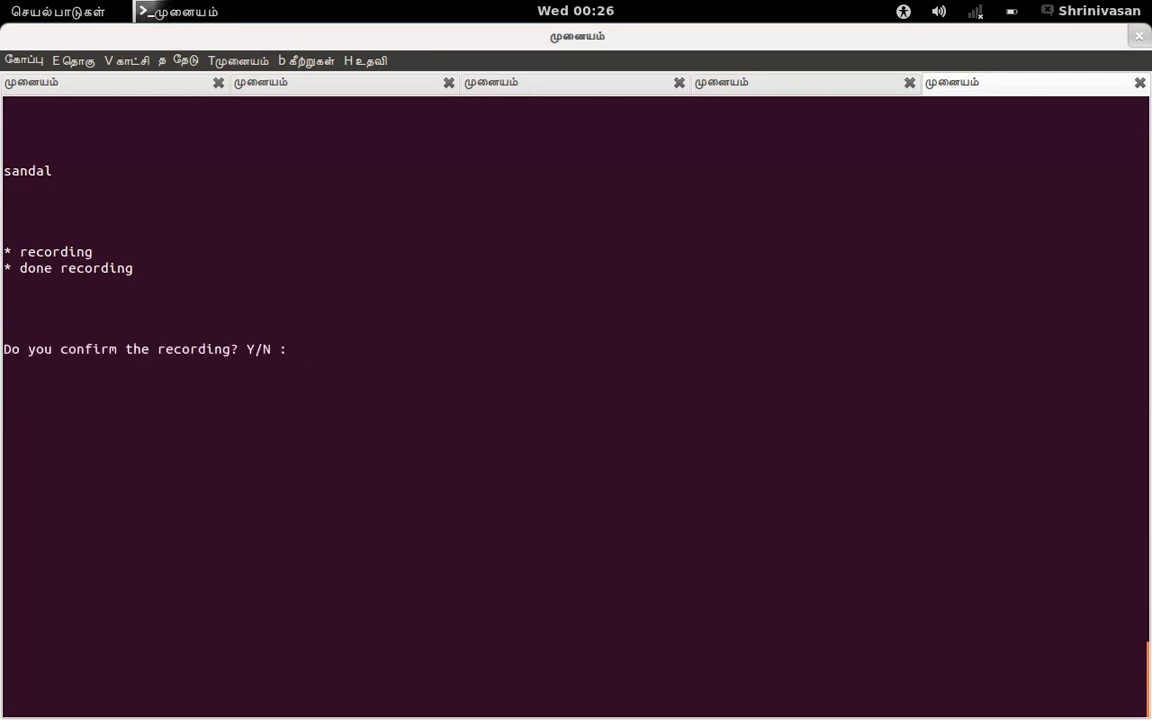
Confirm sandal, record ghee, and answer n to end the session.
text(y)
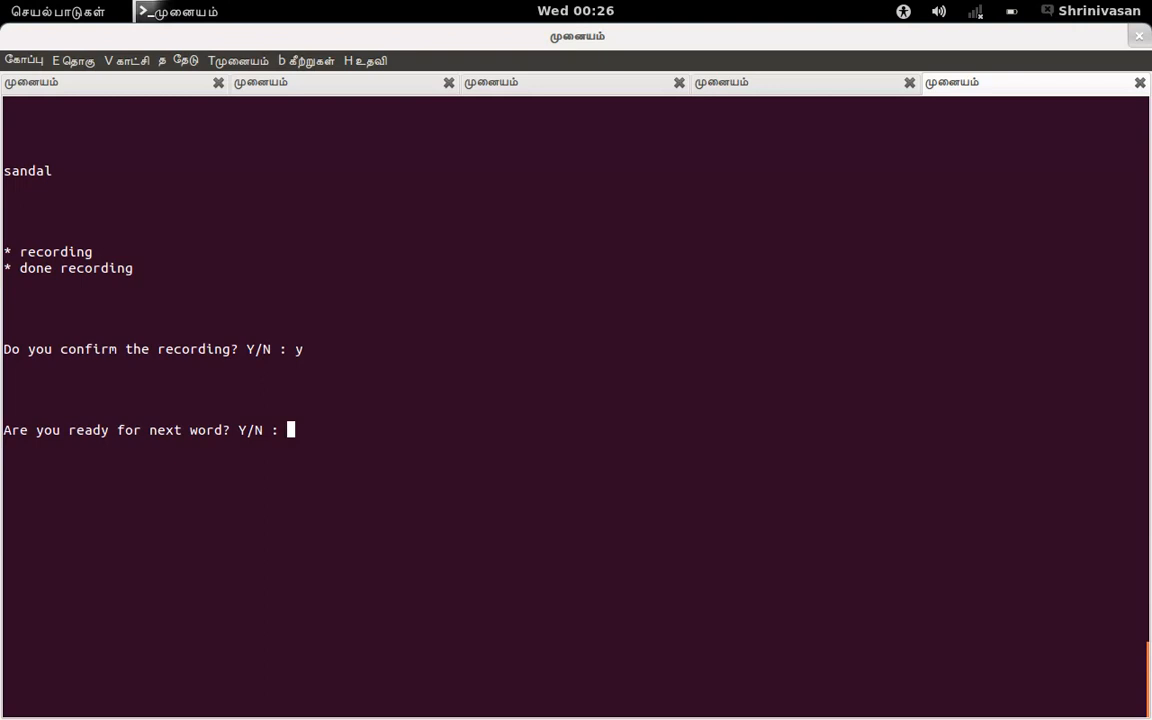
text(y)
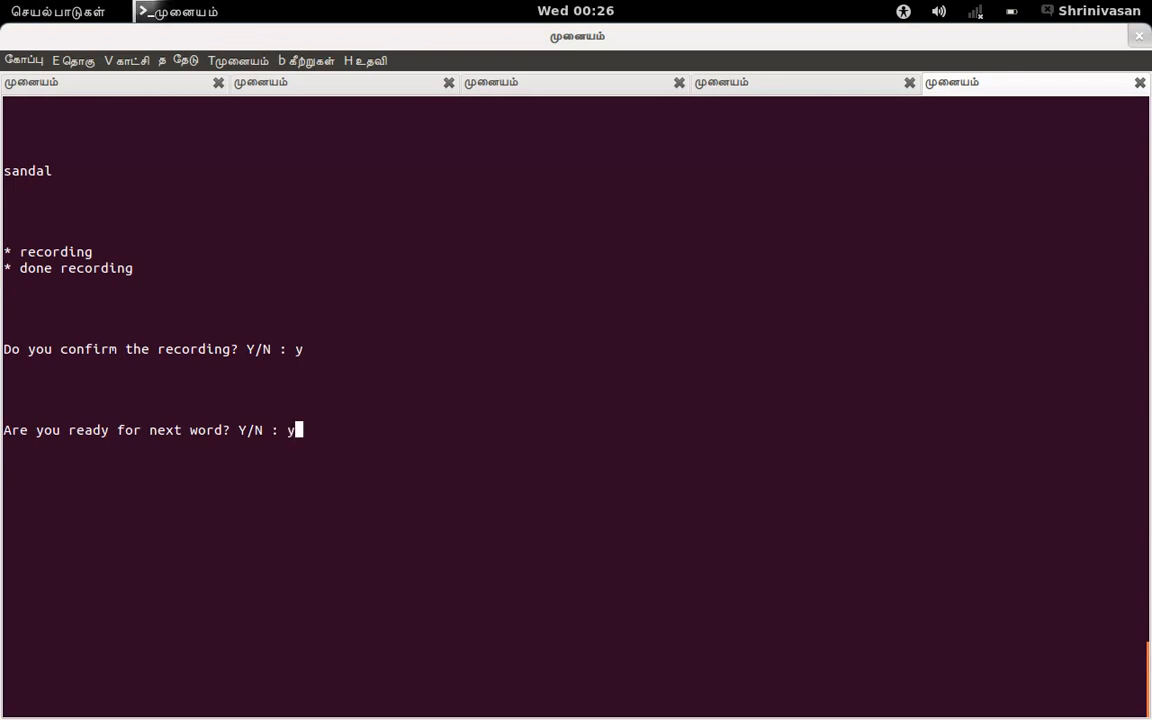
key(Return)
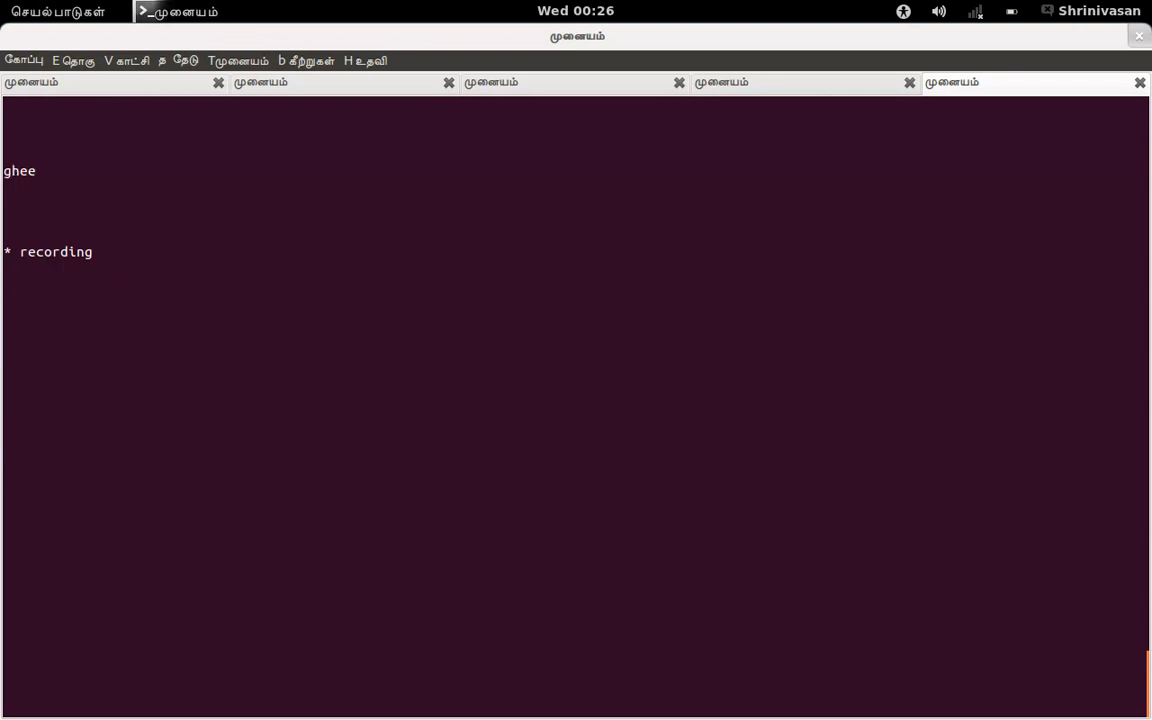
key(Return)
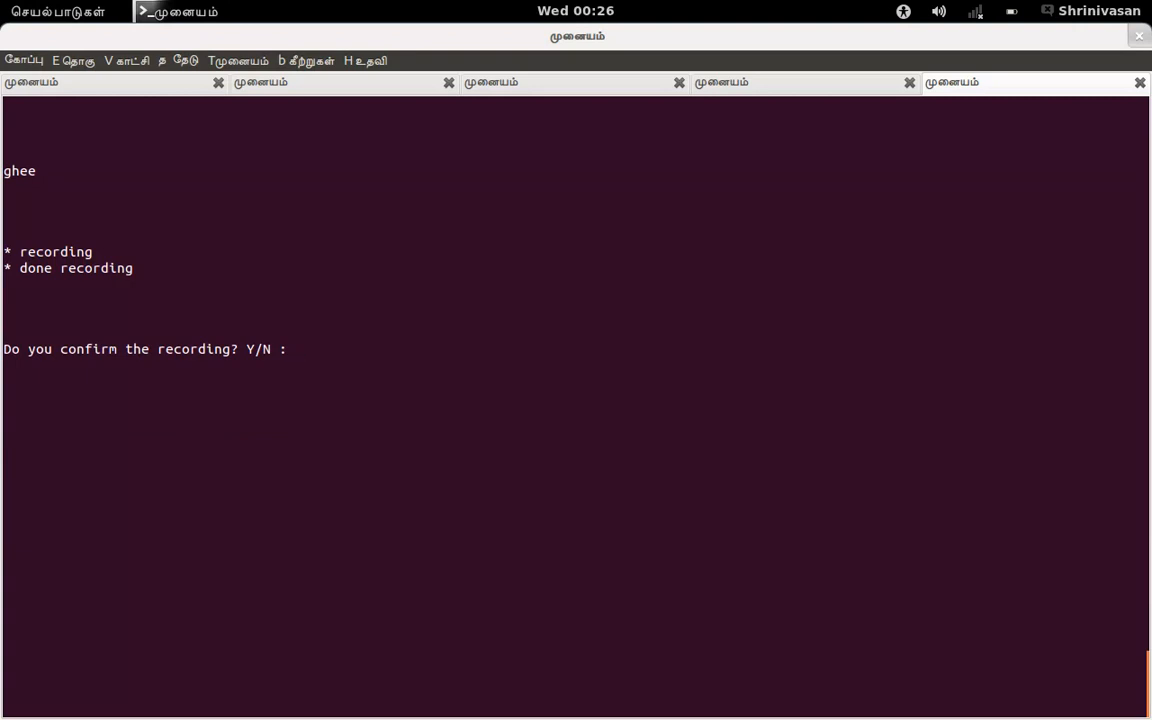
text(n)
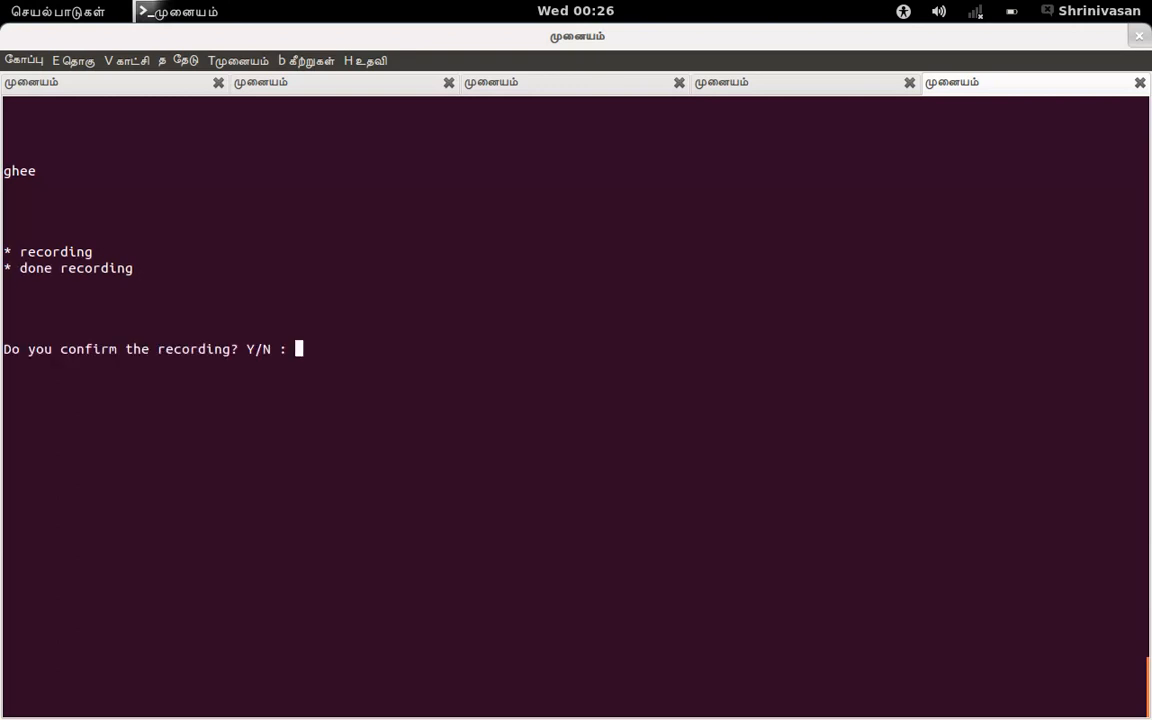
text(y)
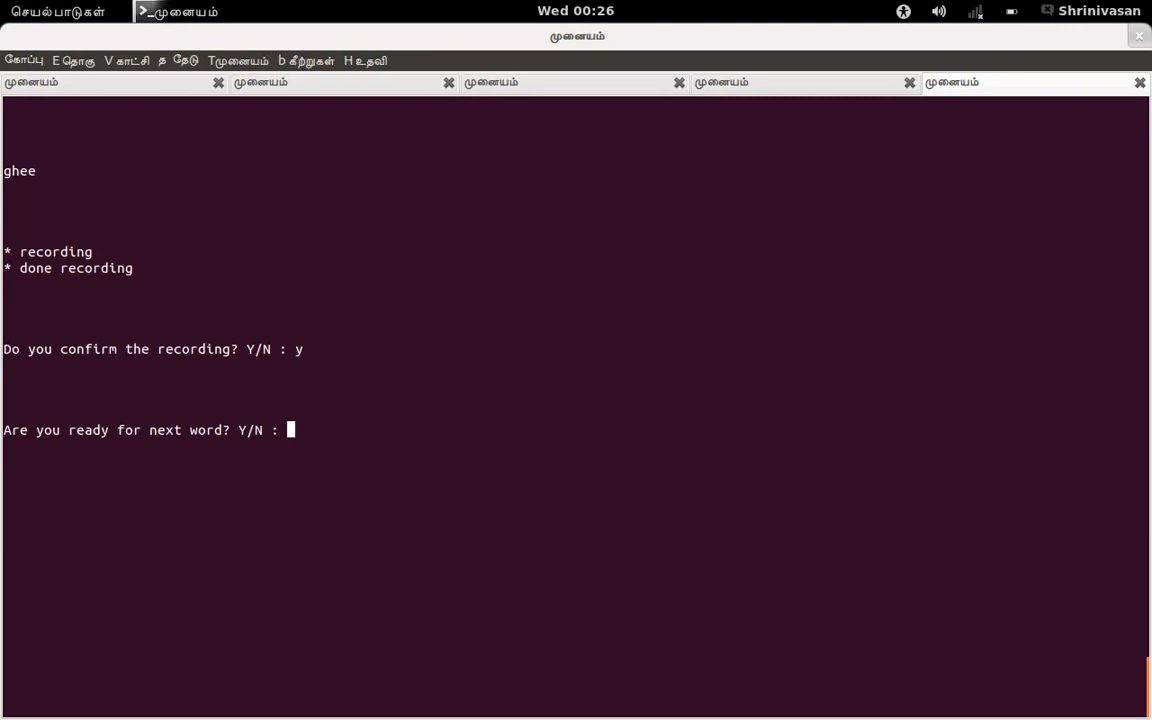
text(n)
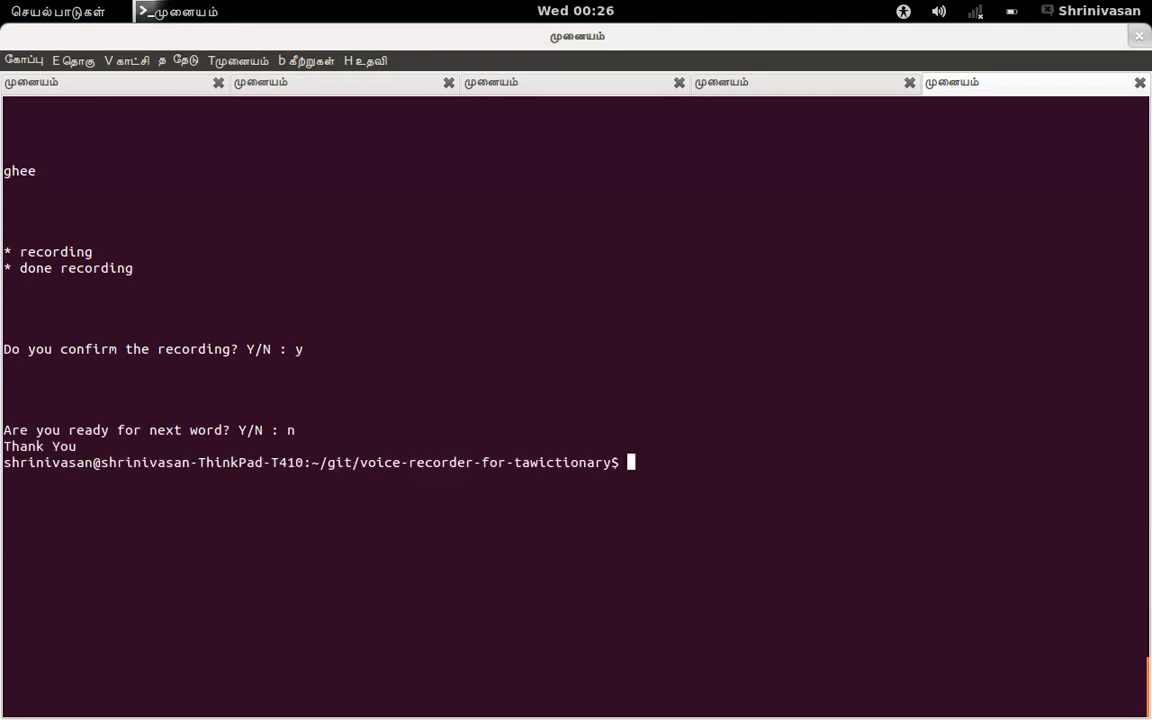
List the folder's new sandal and ghee ogg files, then view mediawiki-uploader.py in vim.
text(ls)
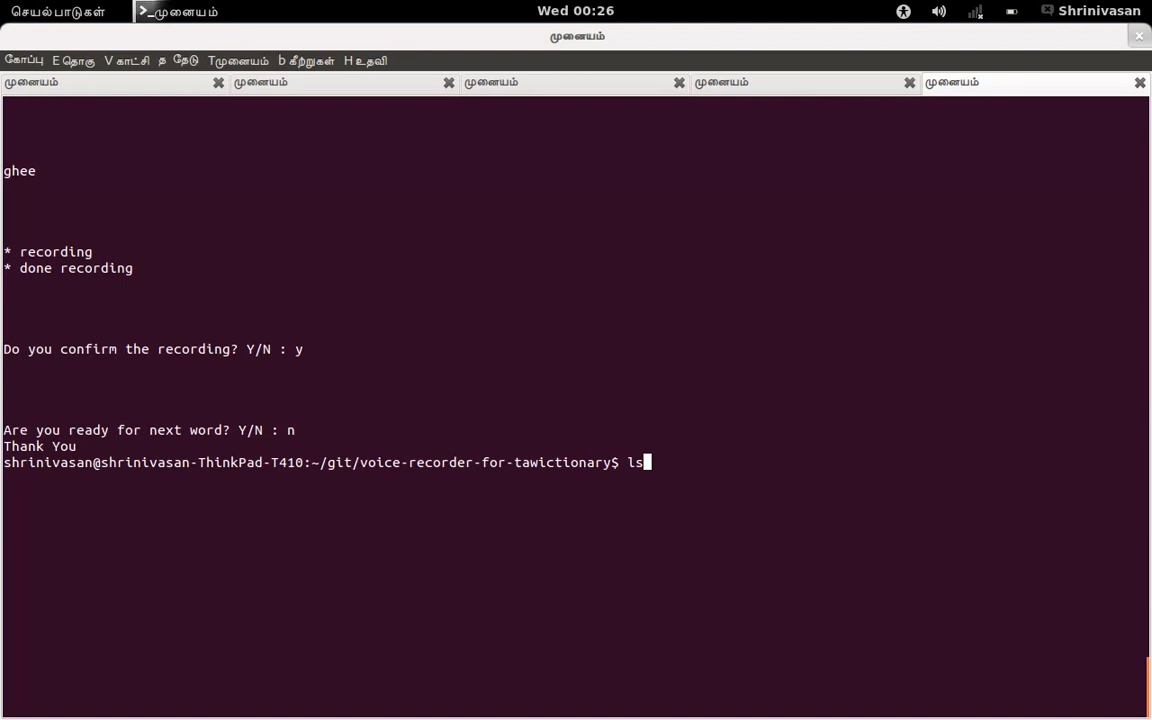
key(Return)
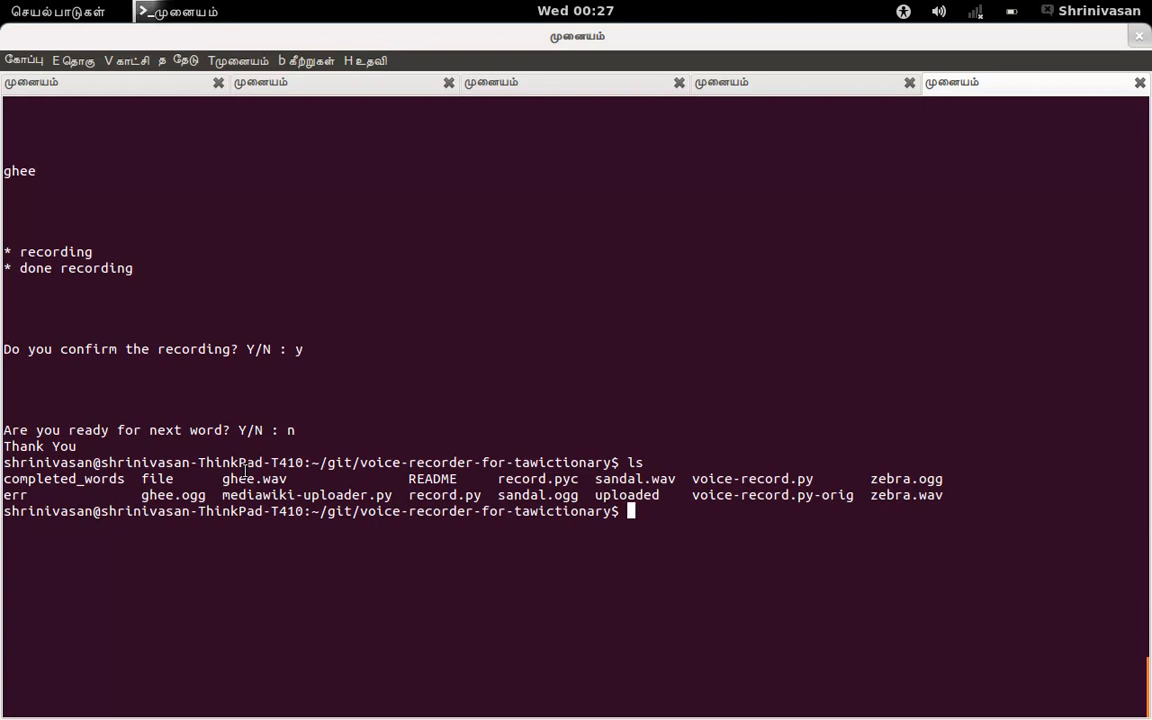
text(vim mediawiki-uploader.py)
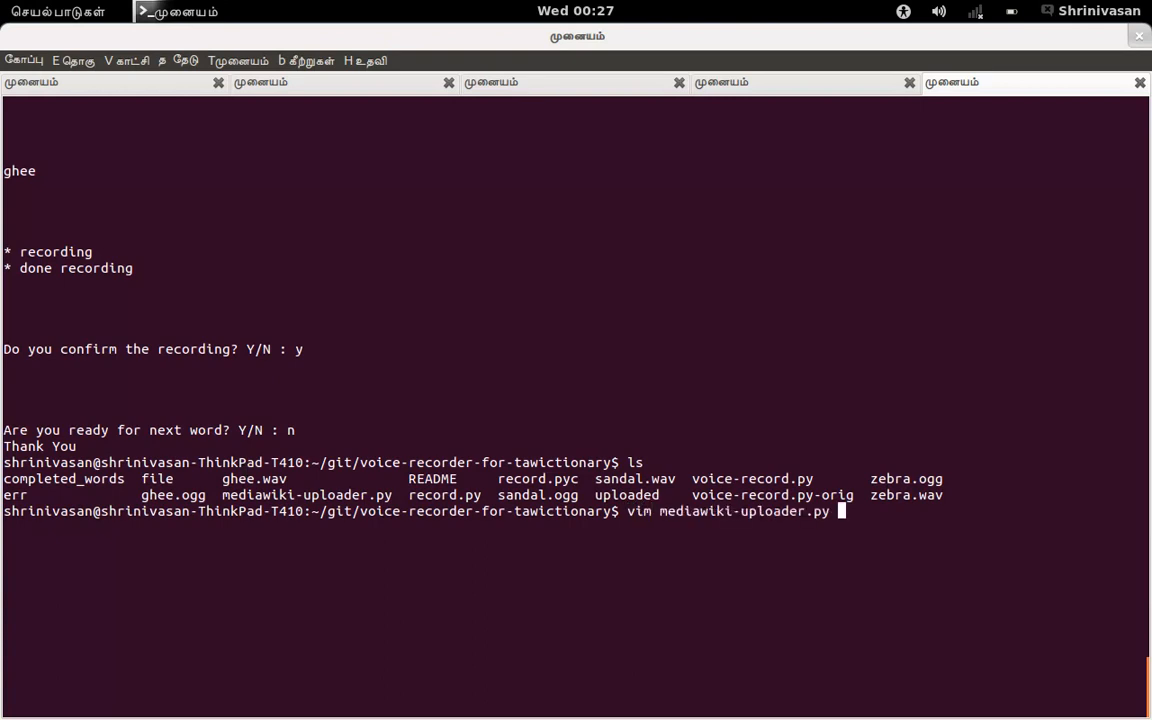
key(Return)
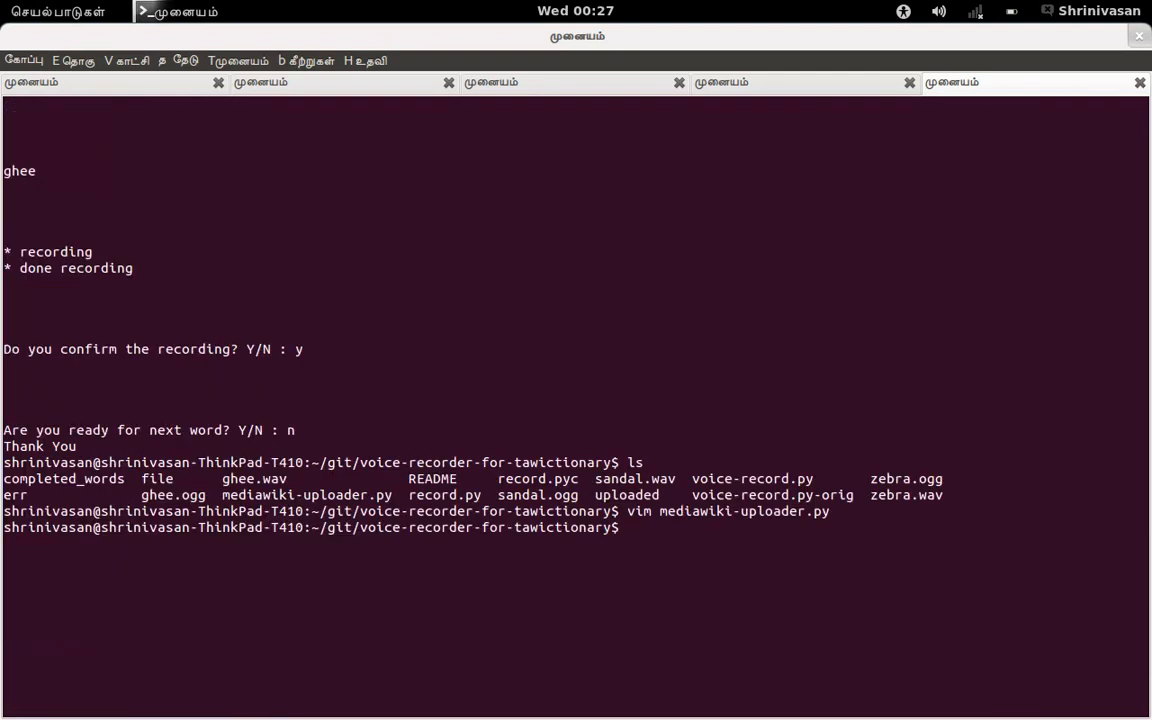
Run 'python mediawiki-uploader.py' to upload the recorded sandal and ghee ogg files.
text(python)
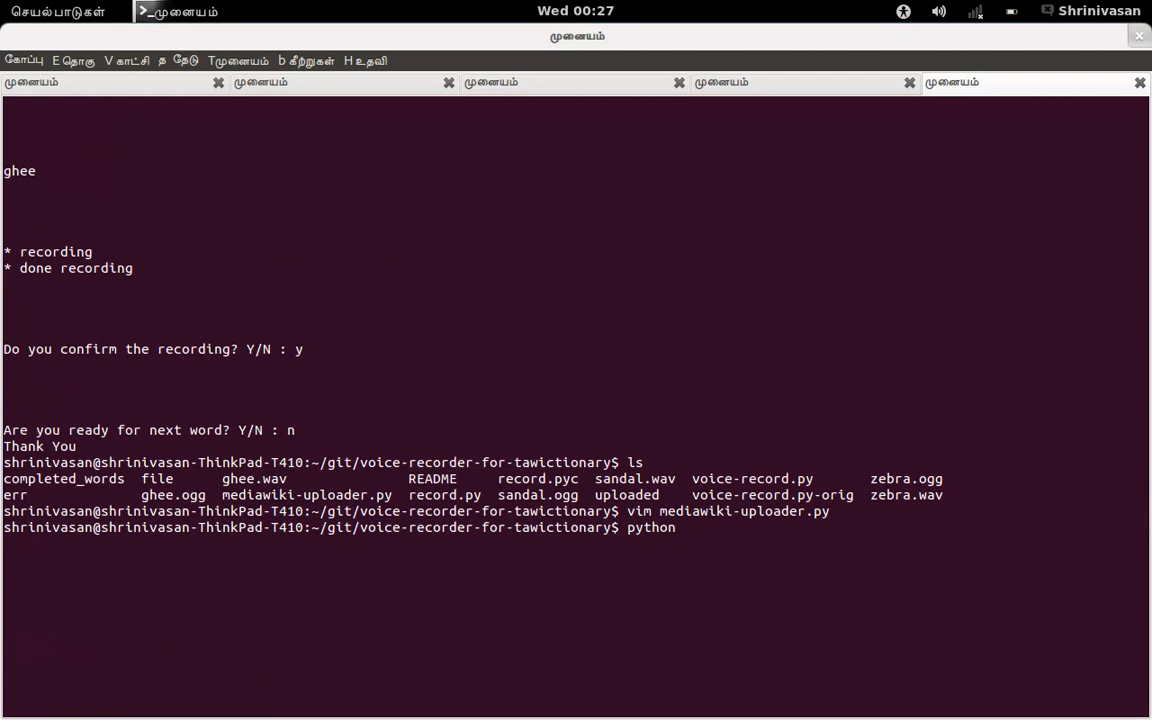
text(me)
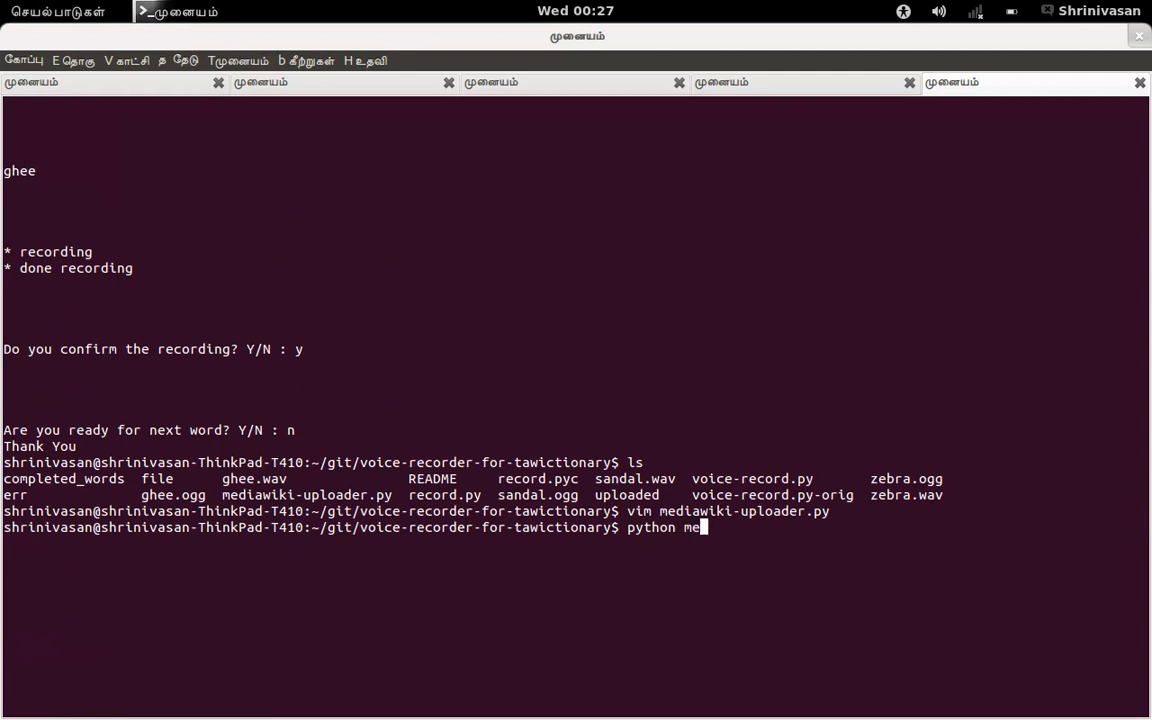
text(diawiki-uploader.py)
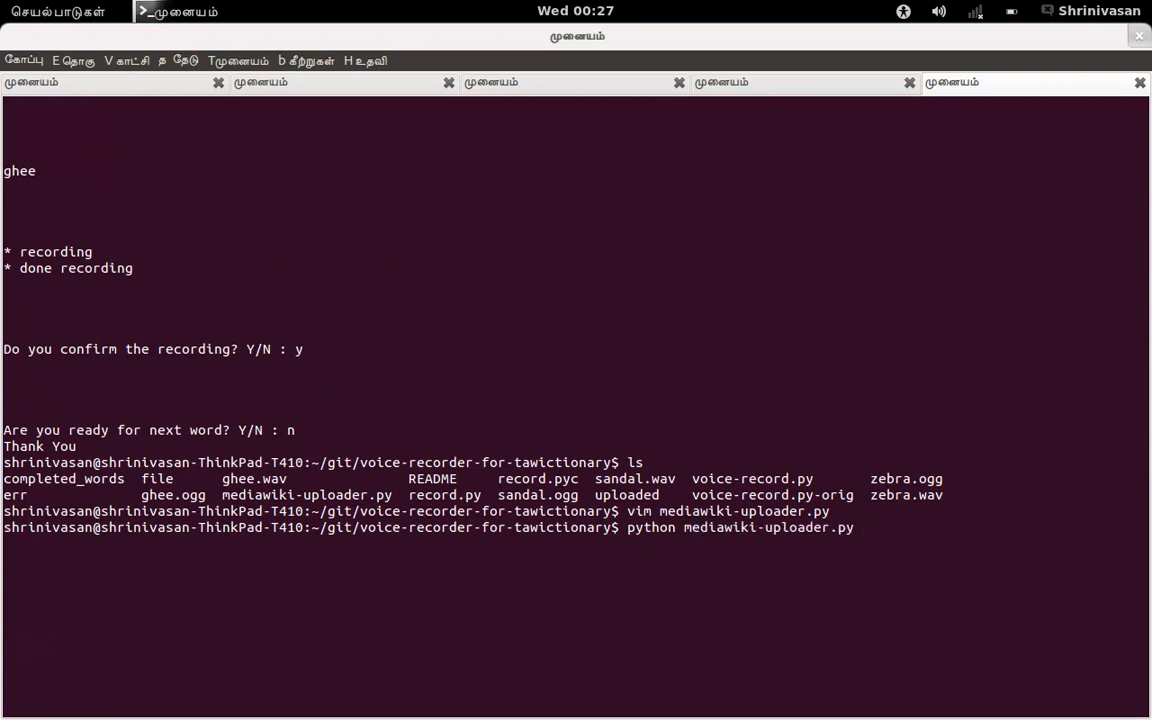
key(Return)
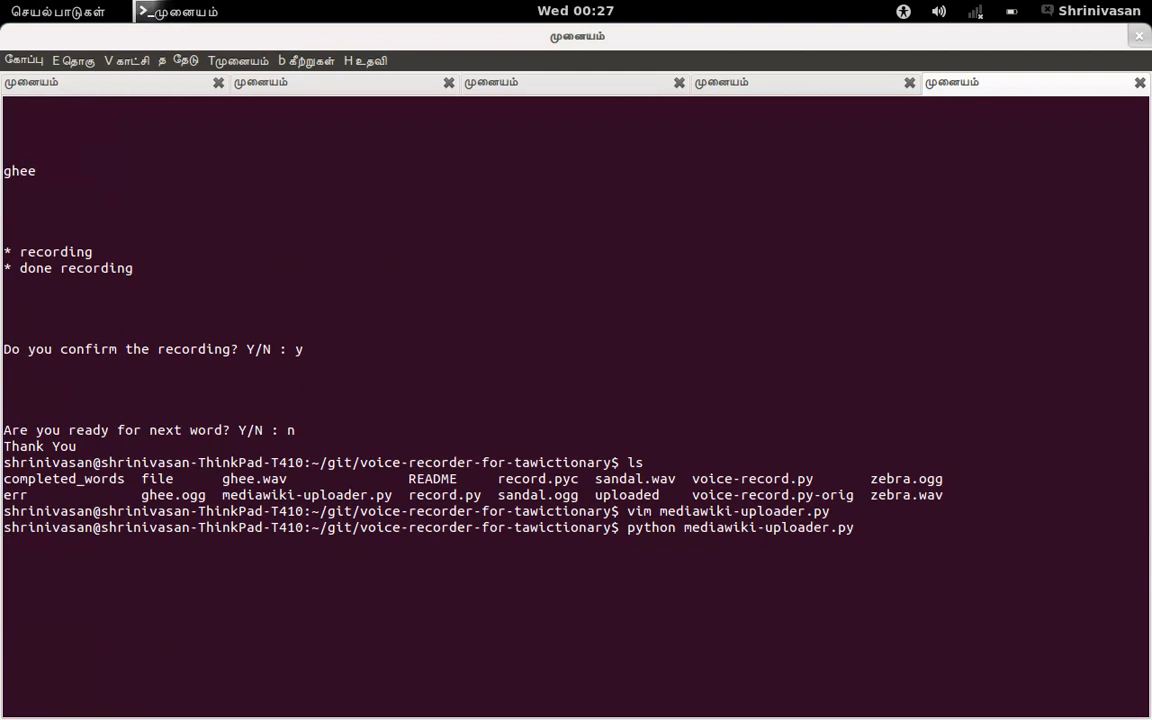
key(Return)
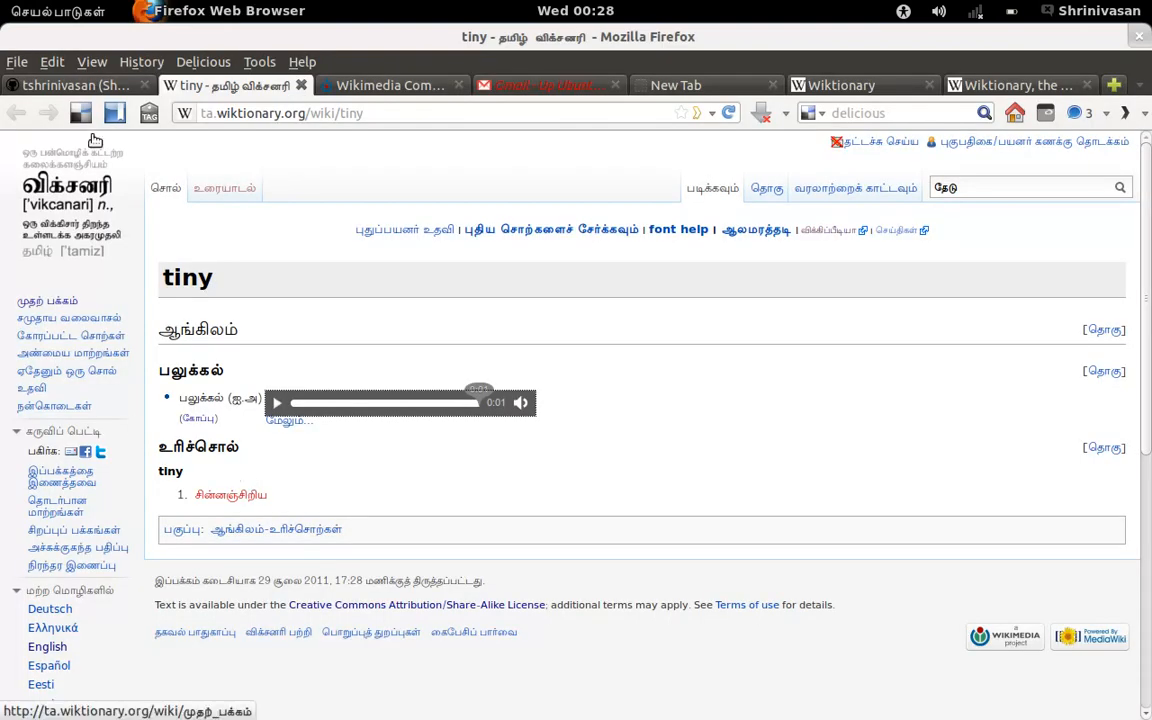
Show the tshrinivasan GitHub profile and scroll its repository list.
click(70, 85)
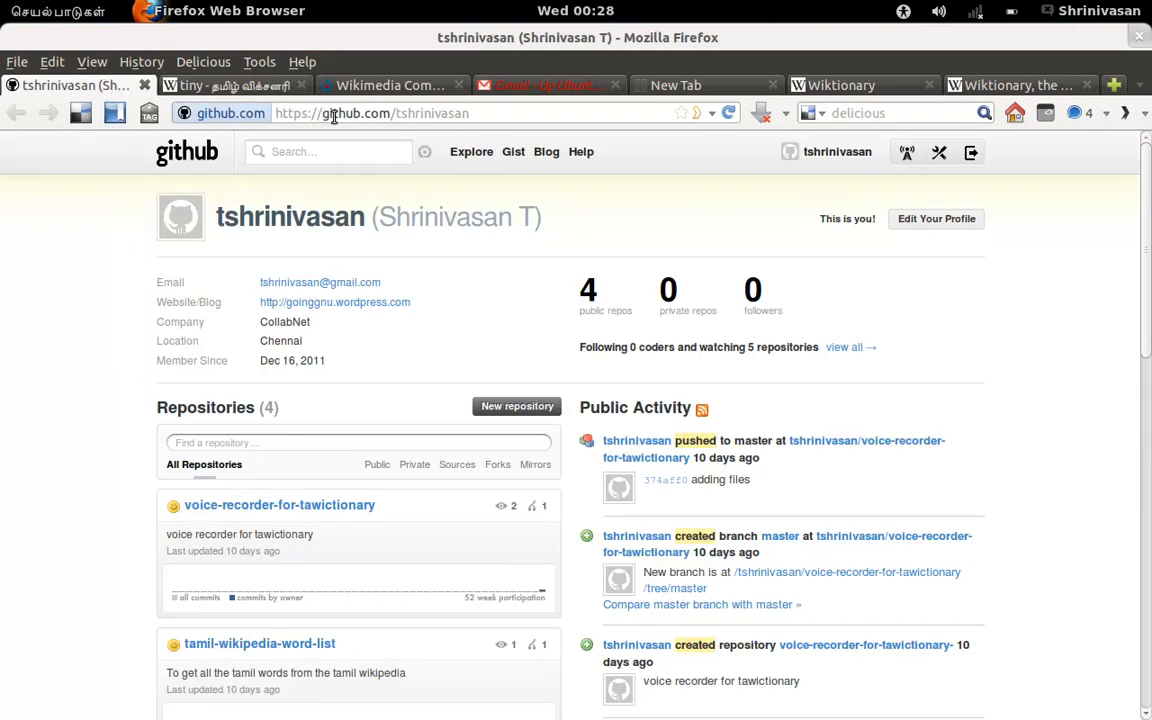
mouse_move(378, 403)
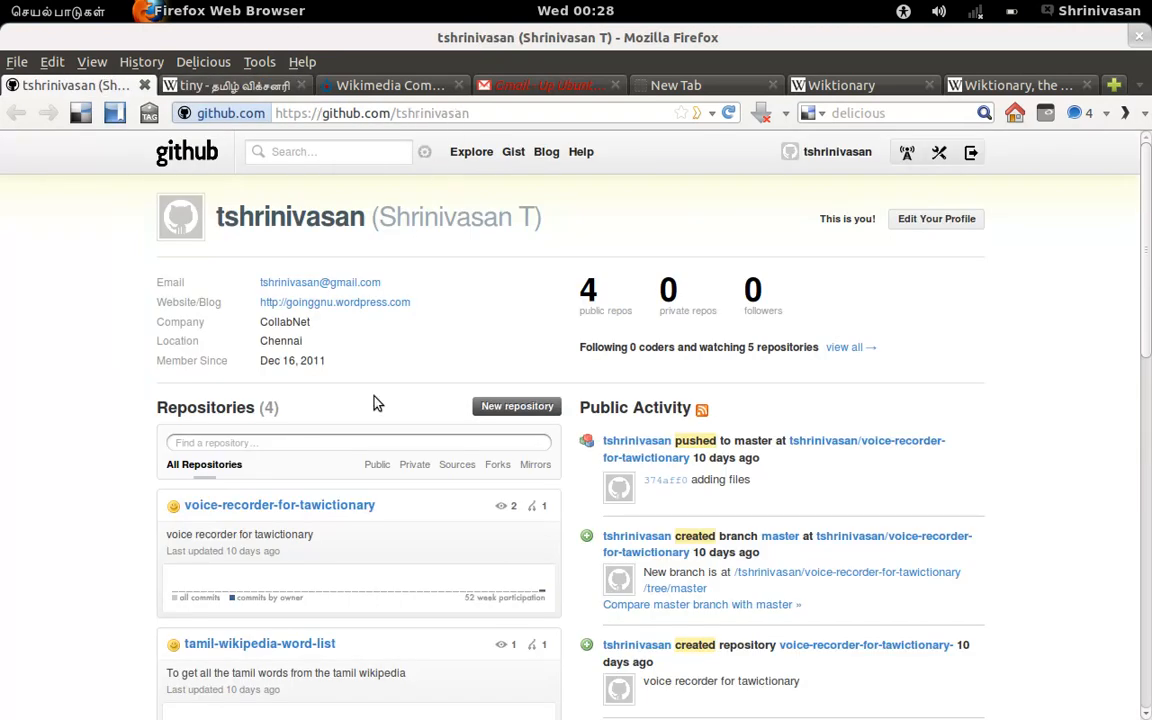
mouse_move(355, 505)
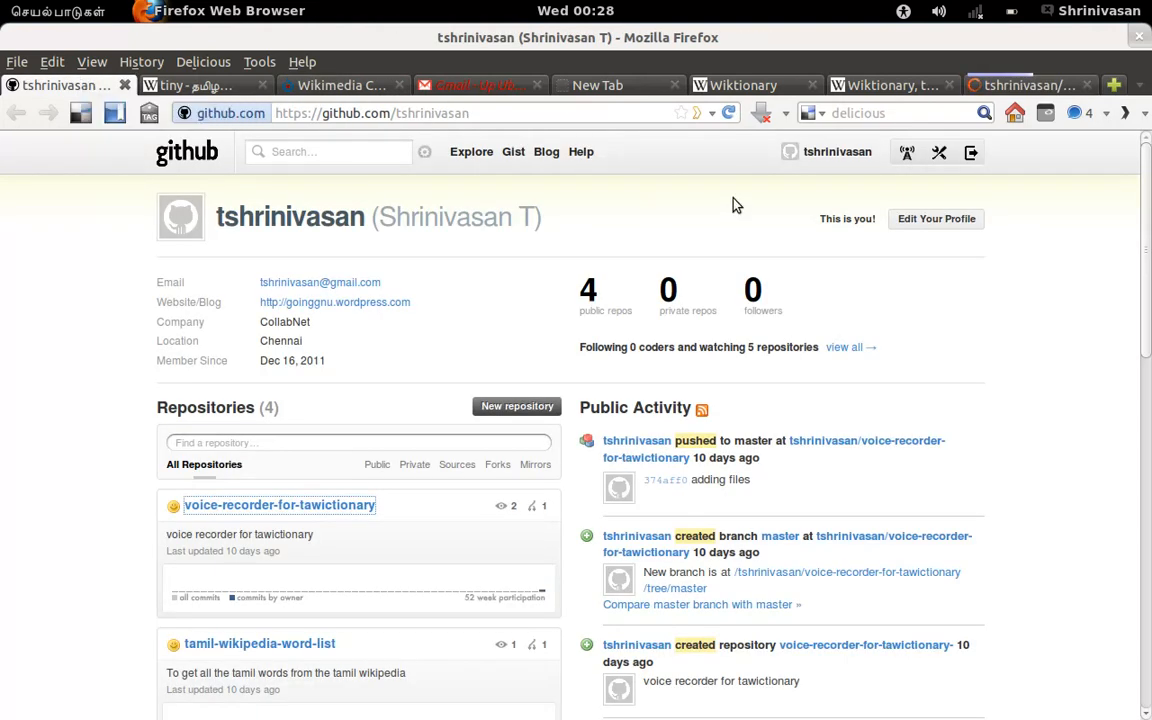
scroll(down, 3)
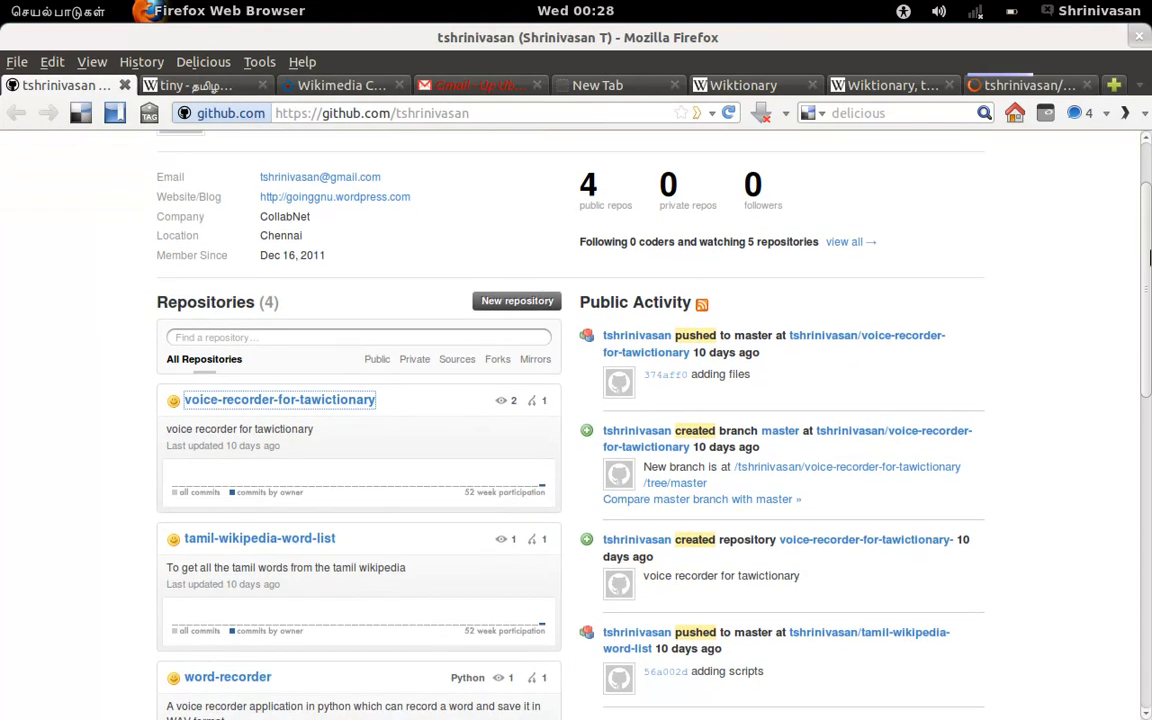
scroll(up, 3)
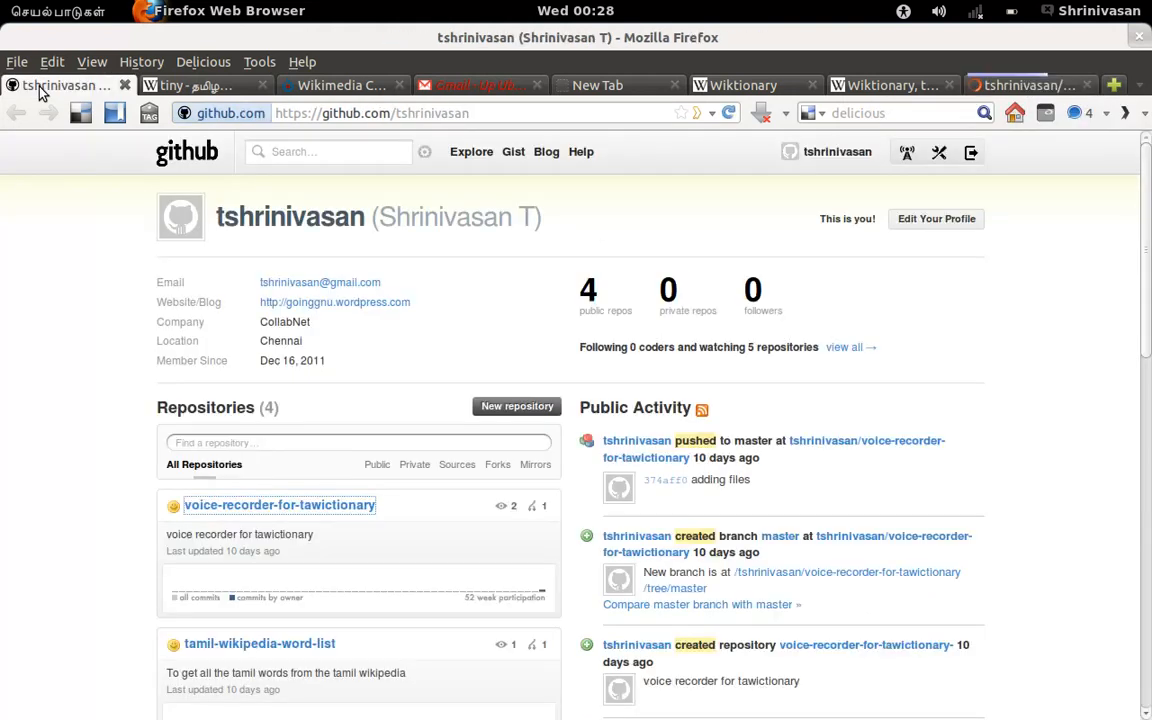
mouse_move(35, 240)
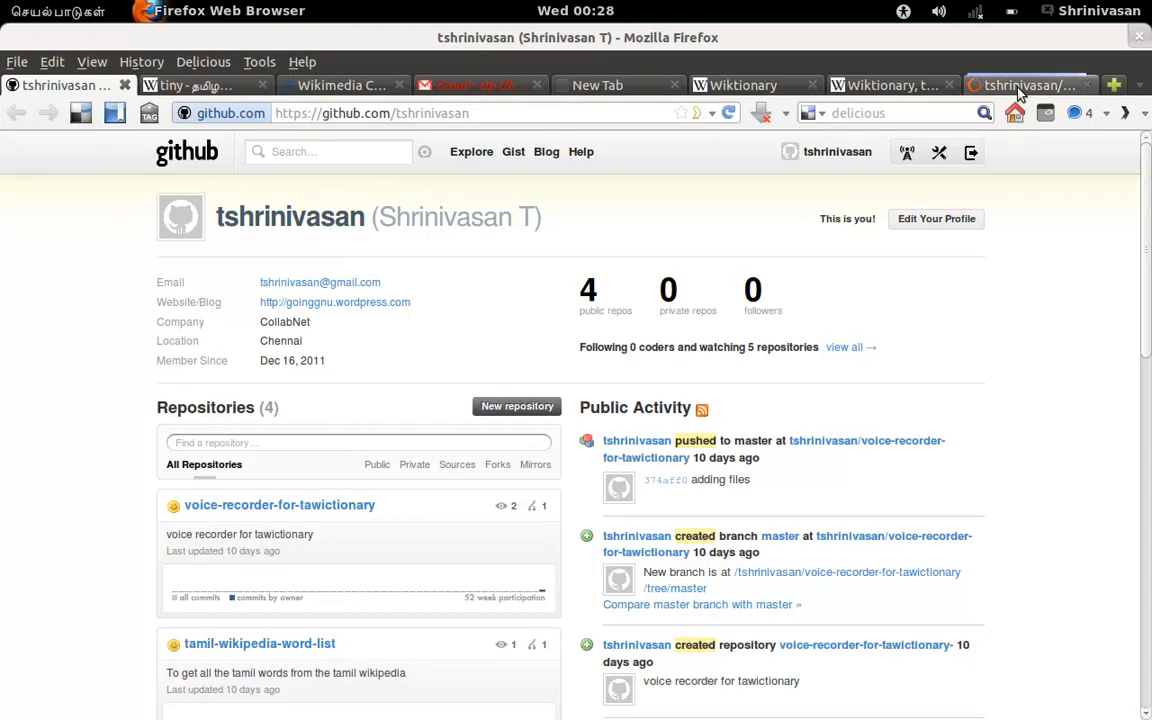
Open voice-recorder-for-tawictionary and scroll to files like voice-record.py and mediawiki-uploader.py.
click(280, 504)
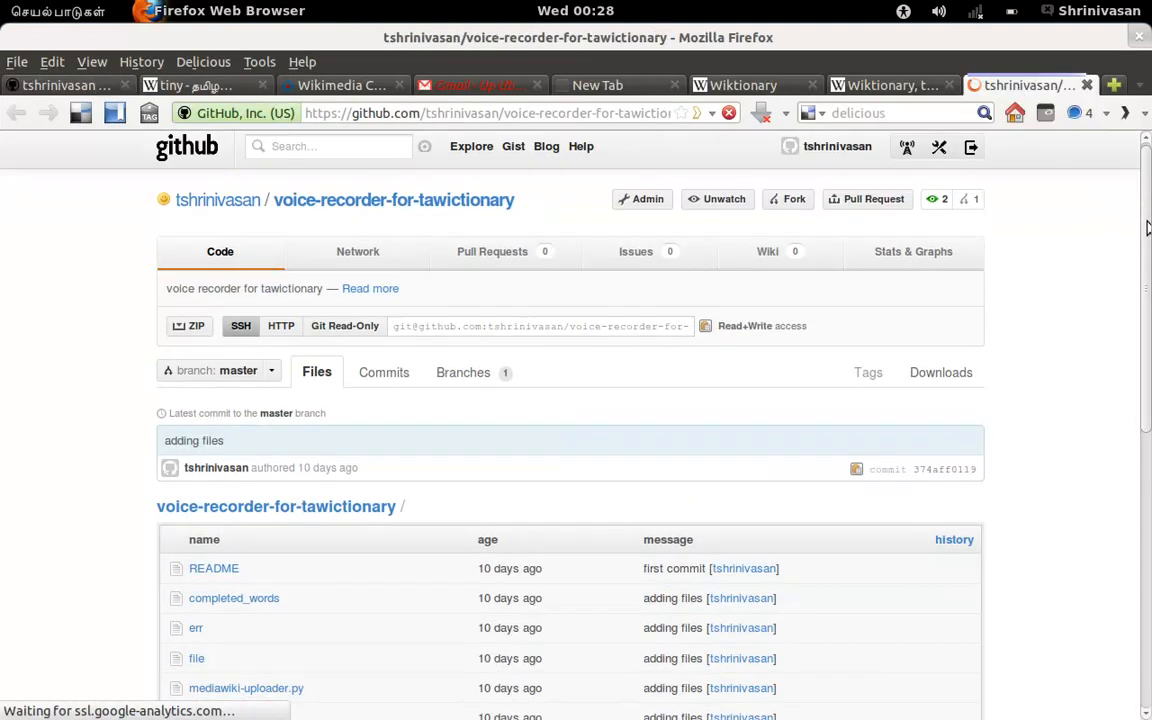
scroll(down, 3)
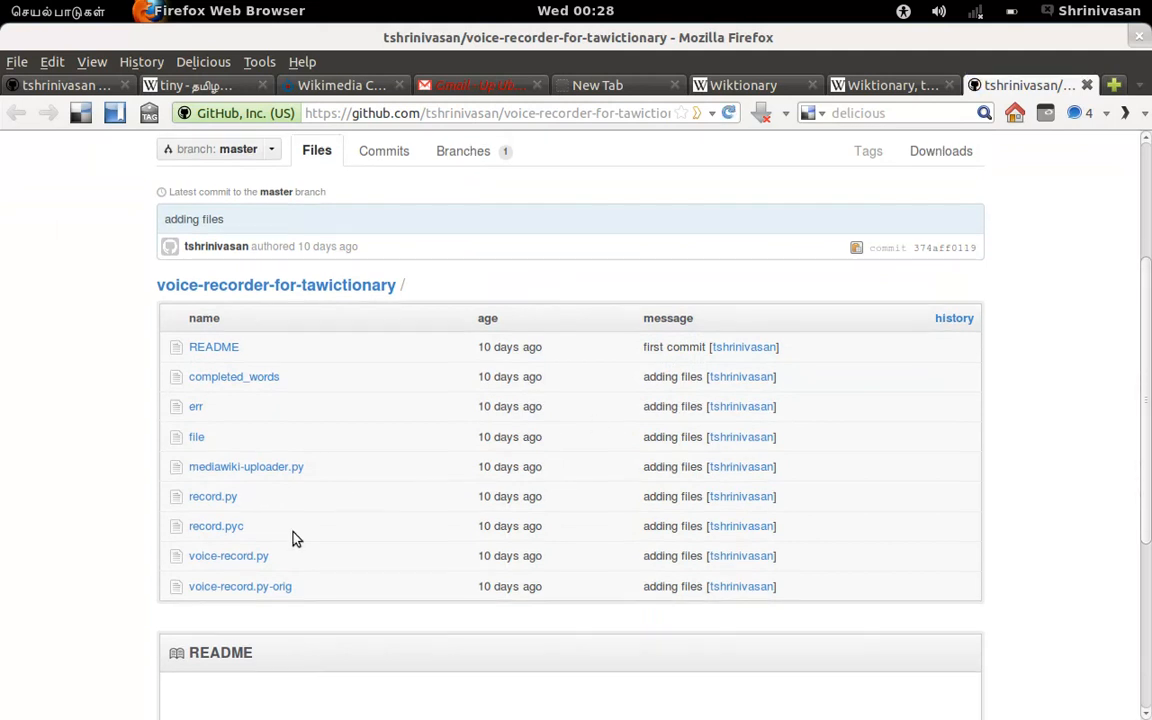
mouse_move(263, 481)
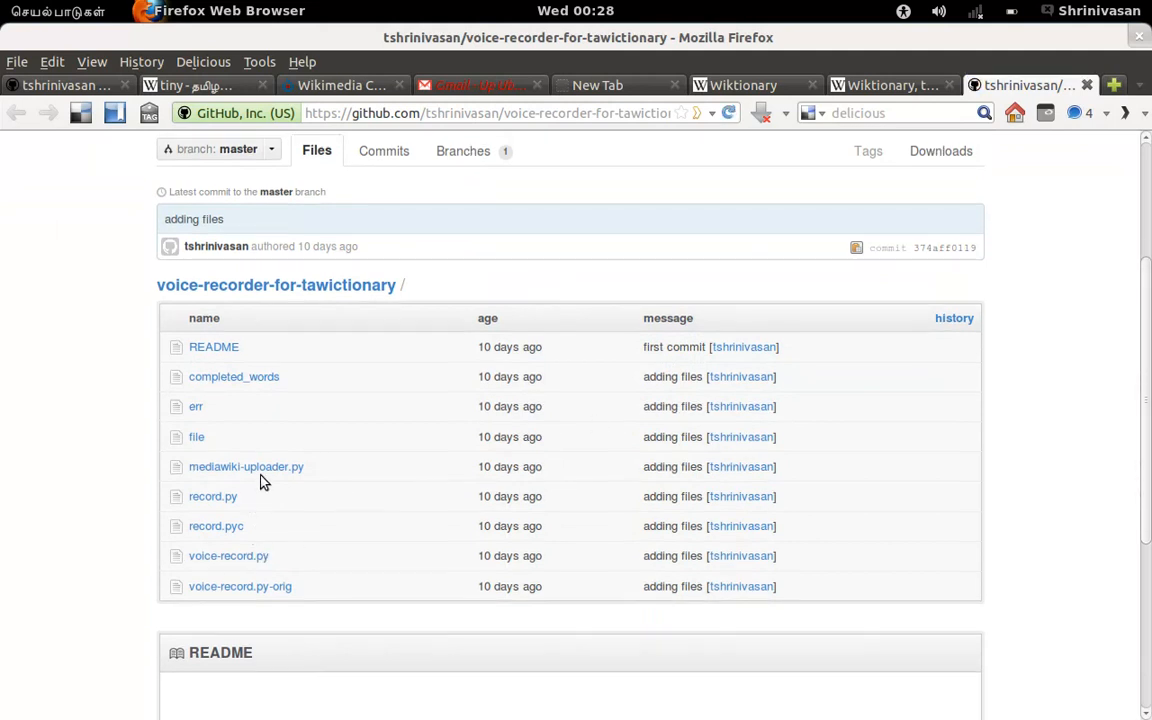
mouse_move(277, 505)
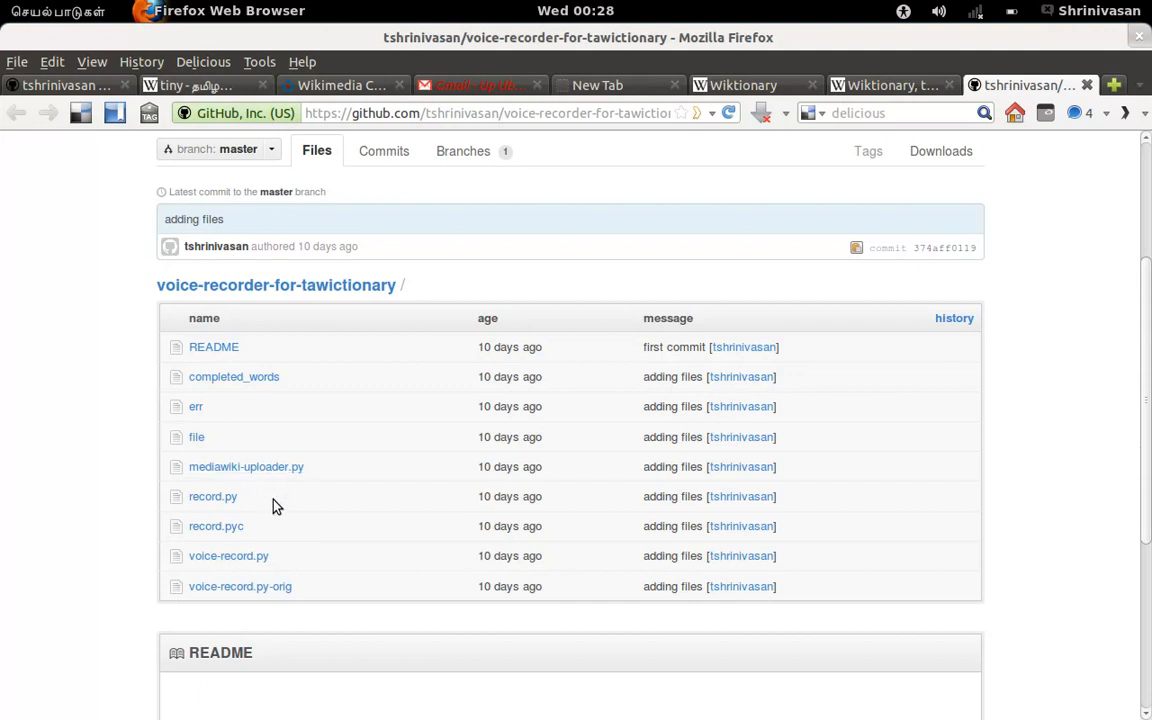